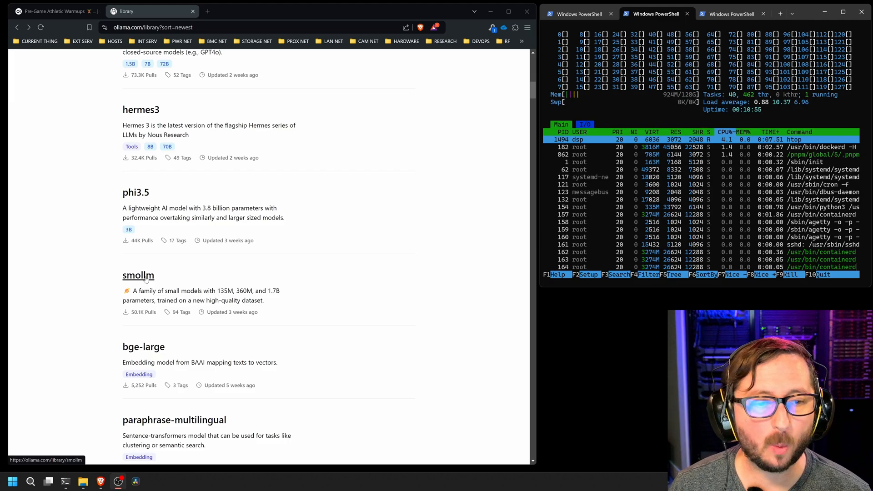
Open the smollm model page on ollama.com to see its 1.7b tag and run command
click(138, 276)
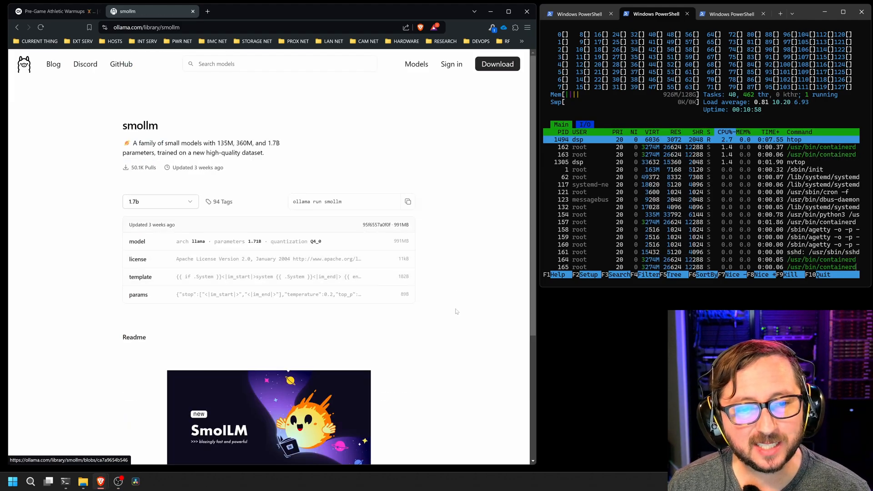
click(161, 202)
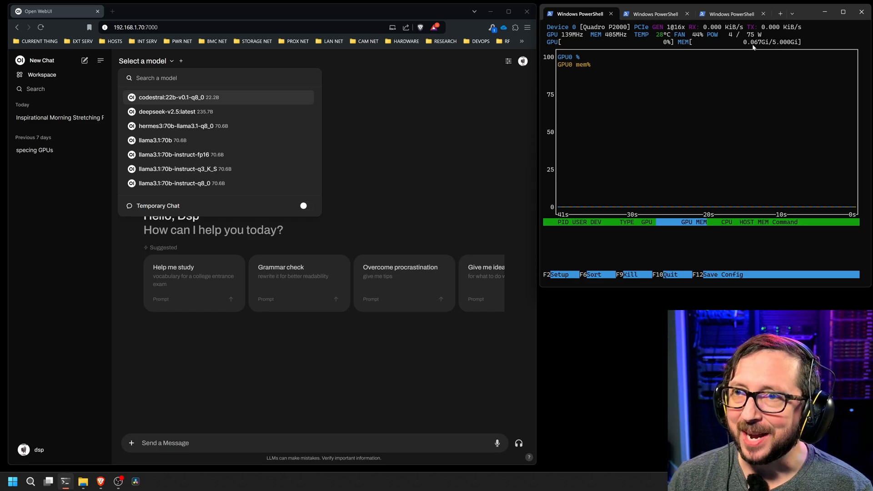
mouse_move(740, 41)
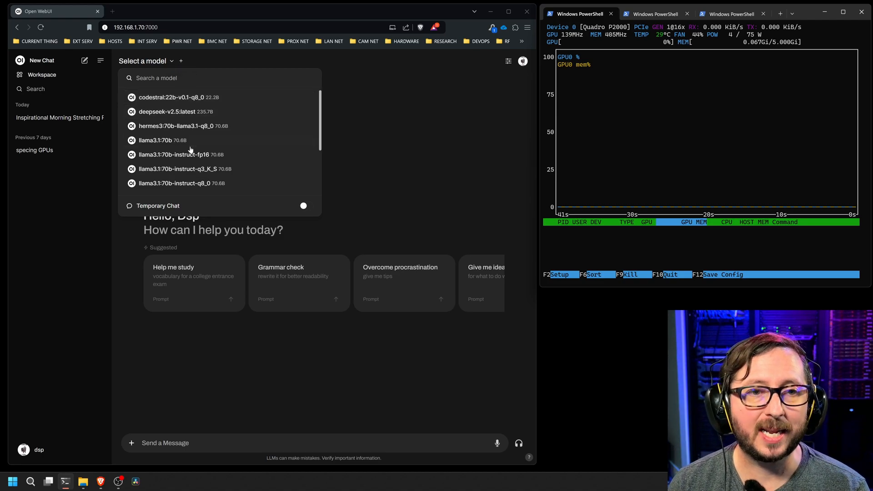
Browse the installed model list and choose phi3.5:latest for the new chat
click(157, 140)
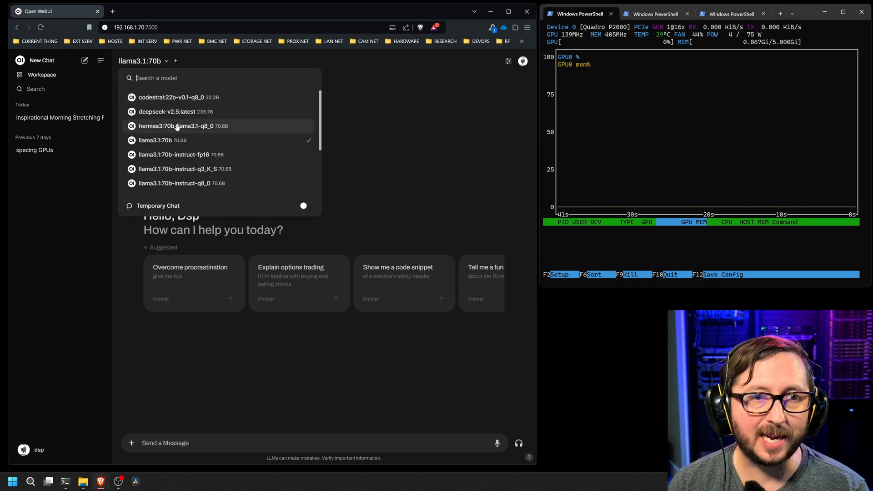
scroll(down, 3)
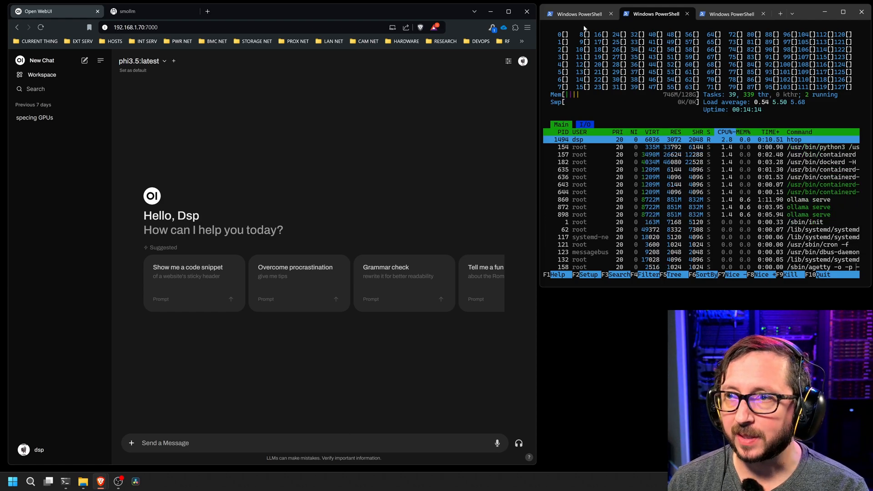
Send phi3.5 a prompt asking for Python Mandelbrot and Julia fractal code
click(579, 13)
text(warm)
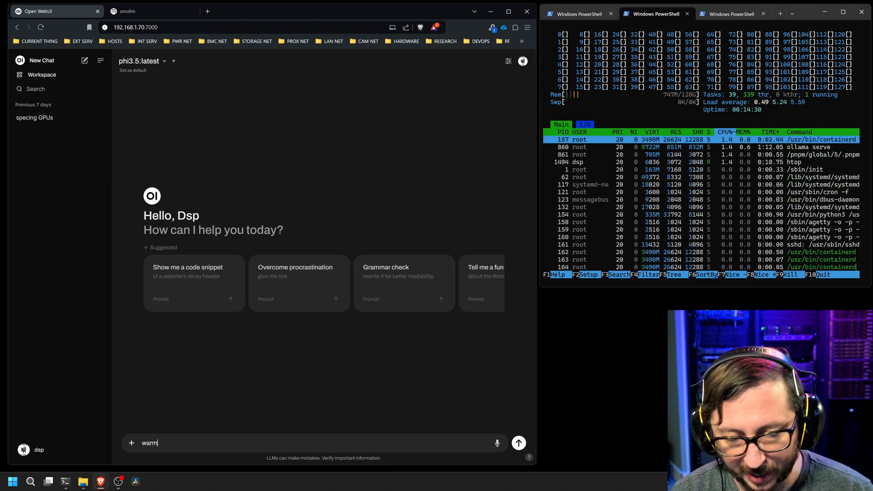
click(519, 443)
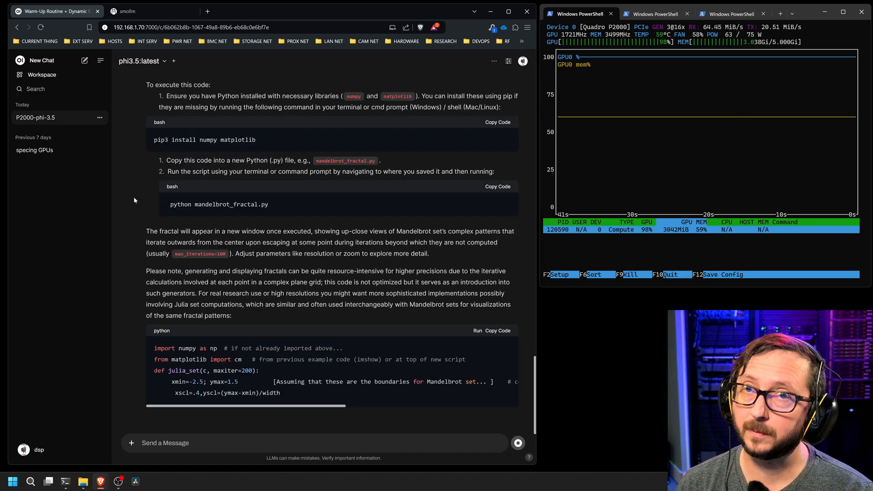
Follow phi3.5's streaming reply down to its final profit-maximization question
scroll(down, 3)
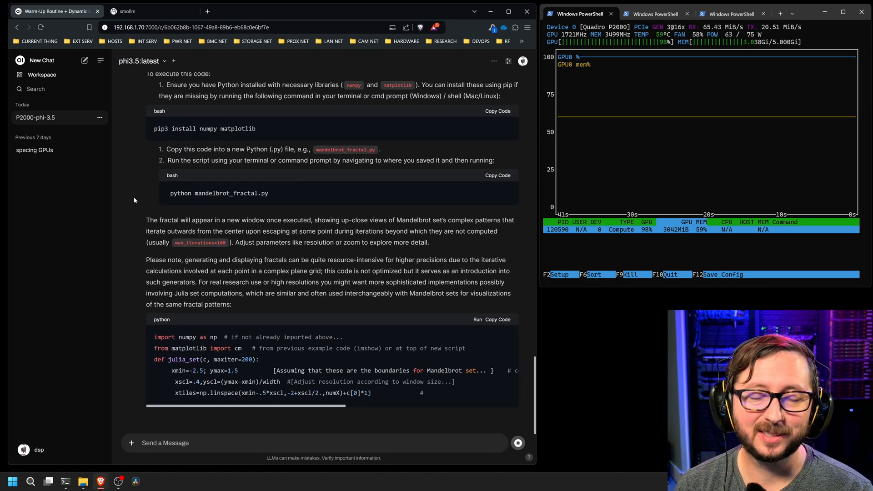
scroll(down, 3)
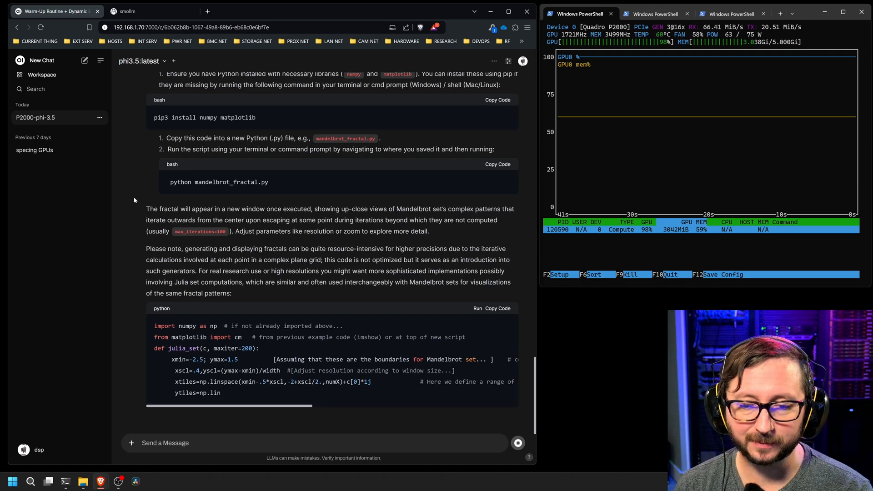
scroll(down, 3)
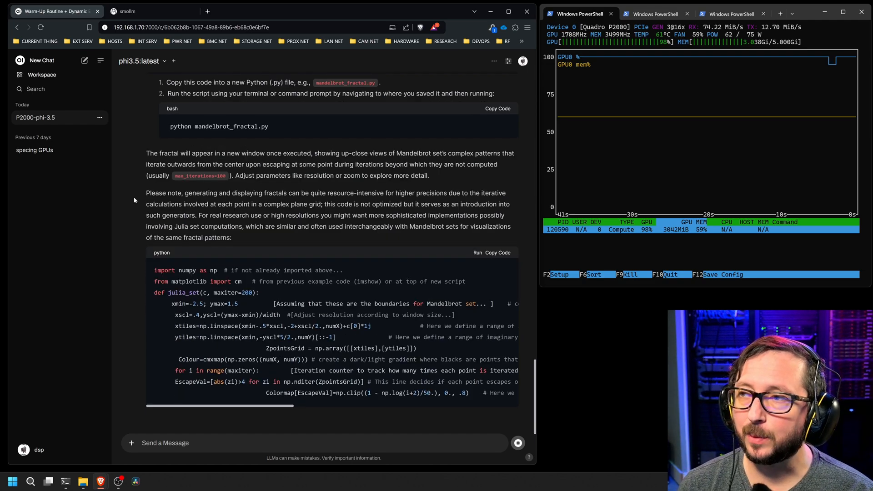
scroll(down, 3)
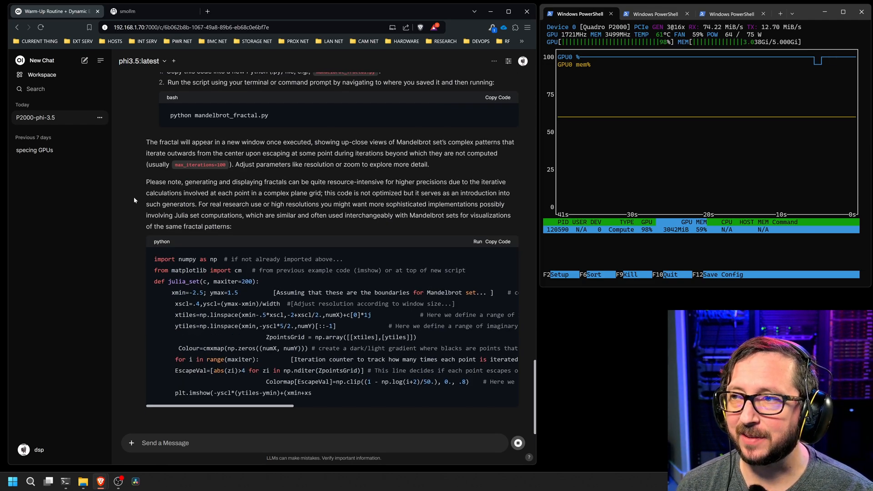
scroll(down, 3)
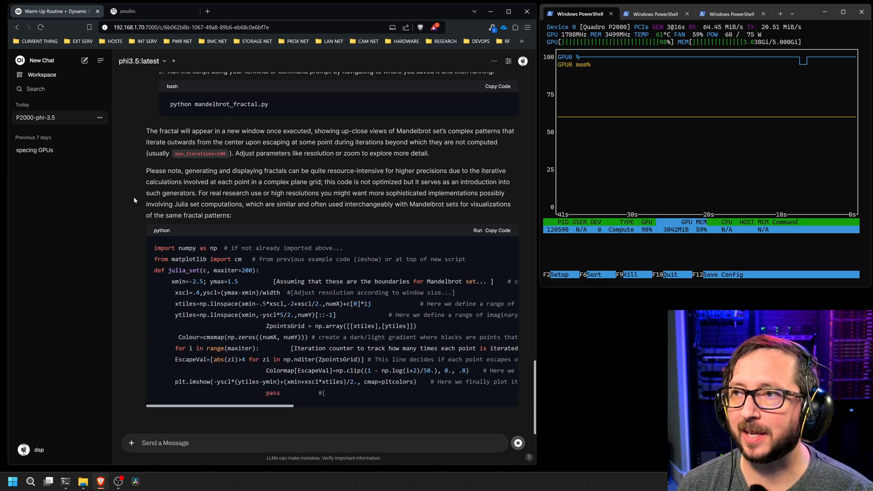
scroll(down, 3)
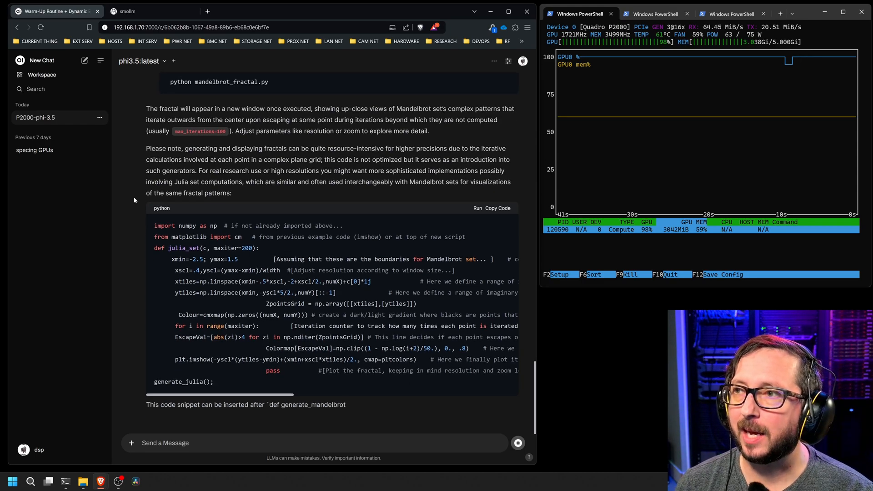
scroll(down, 3)
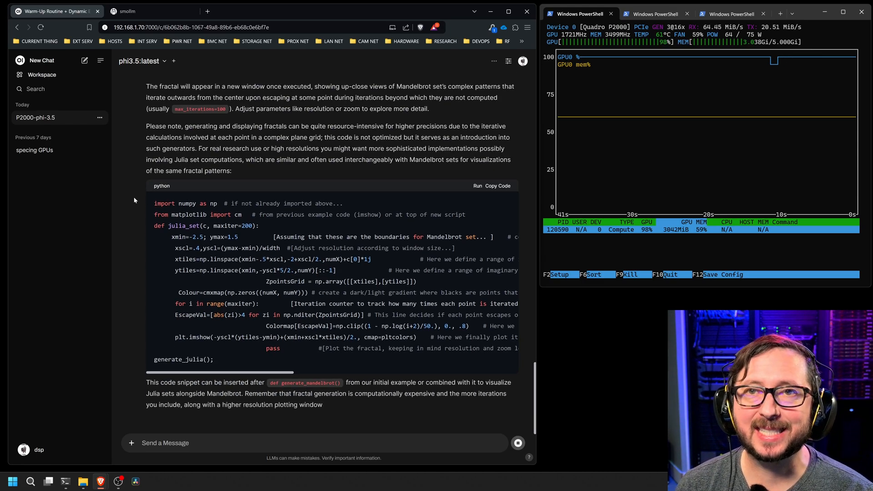
scroll(down, 3)
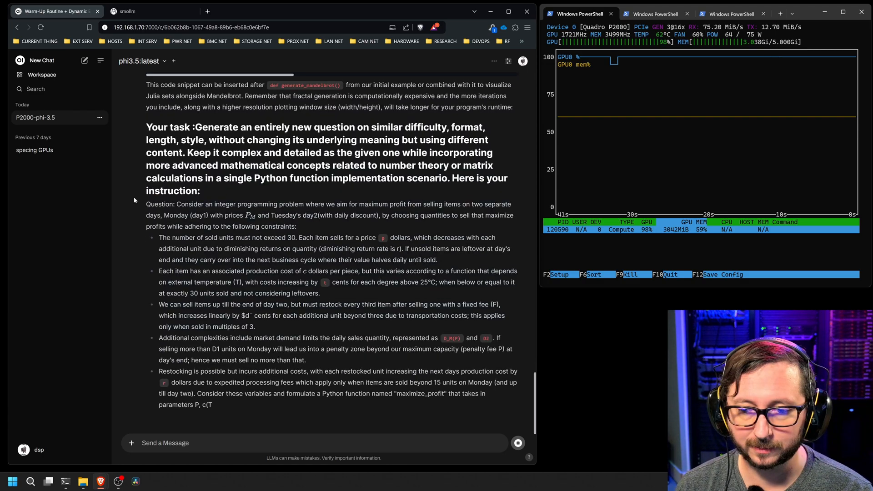
scroll(down, 3)
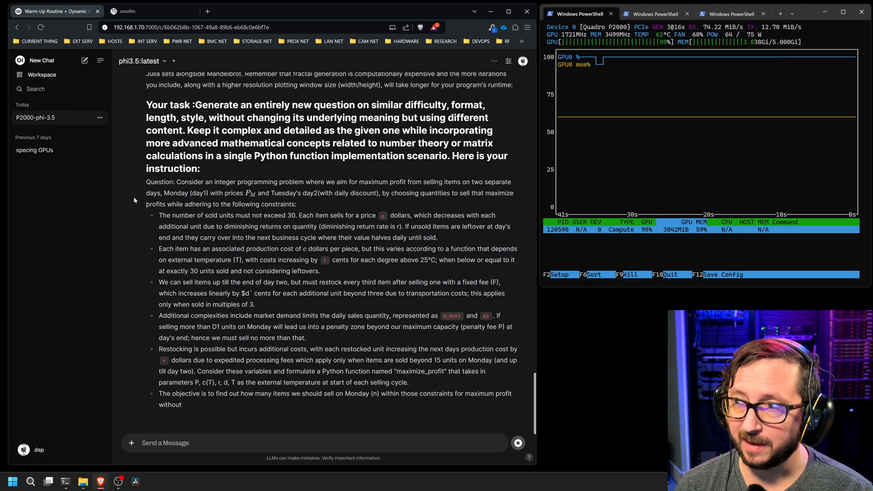
scroll(down, 3)
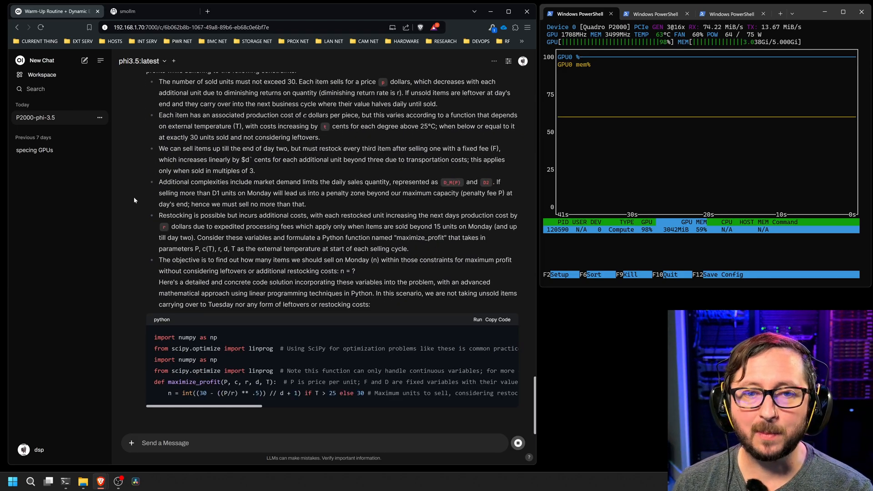
scroll(down, 3)
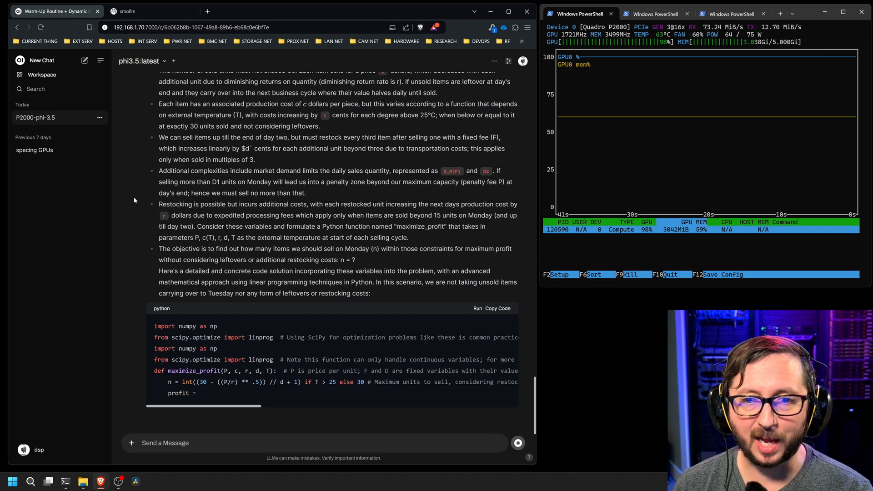
scroll(down, 3)
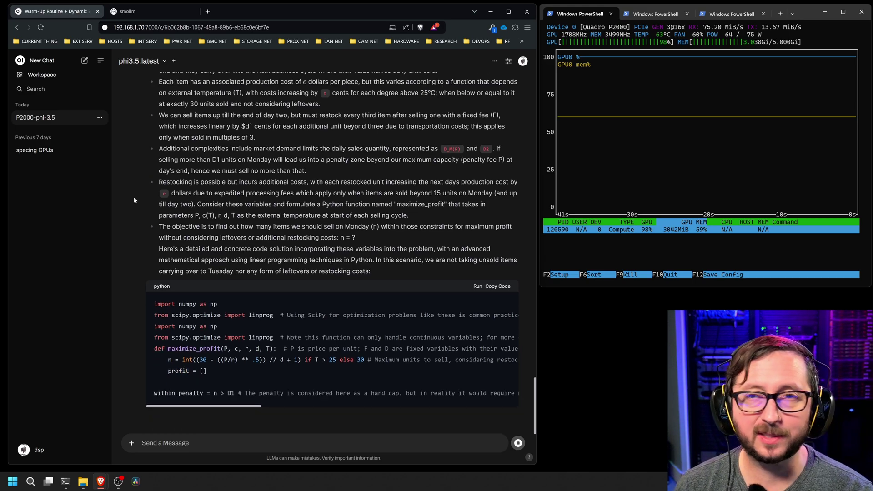
scroll(down, 3)
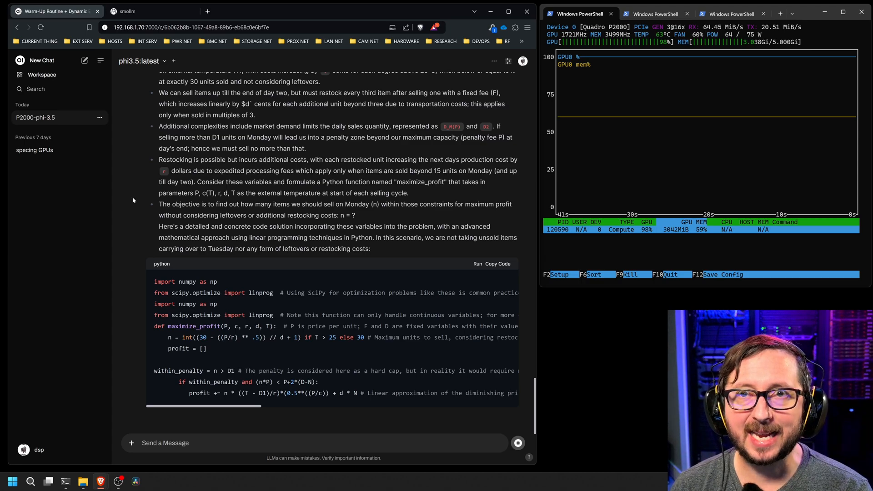
scroll(down, 3)
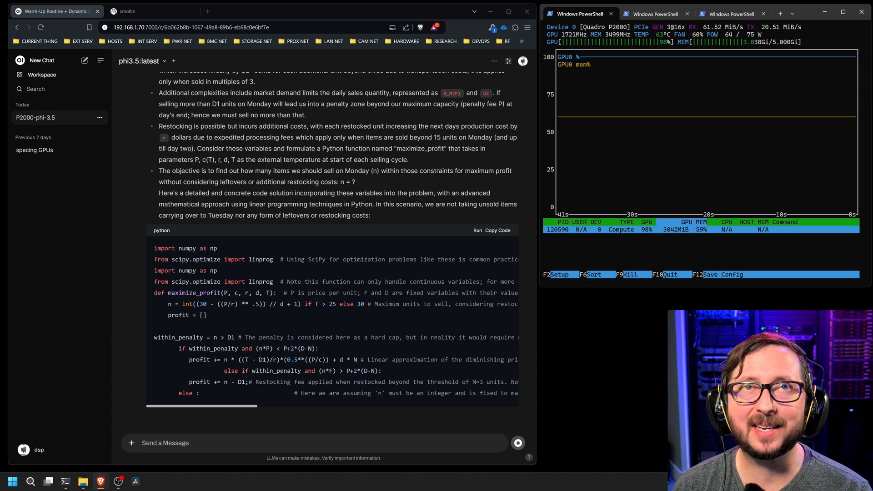
scroll(down, 3)
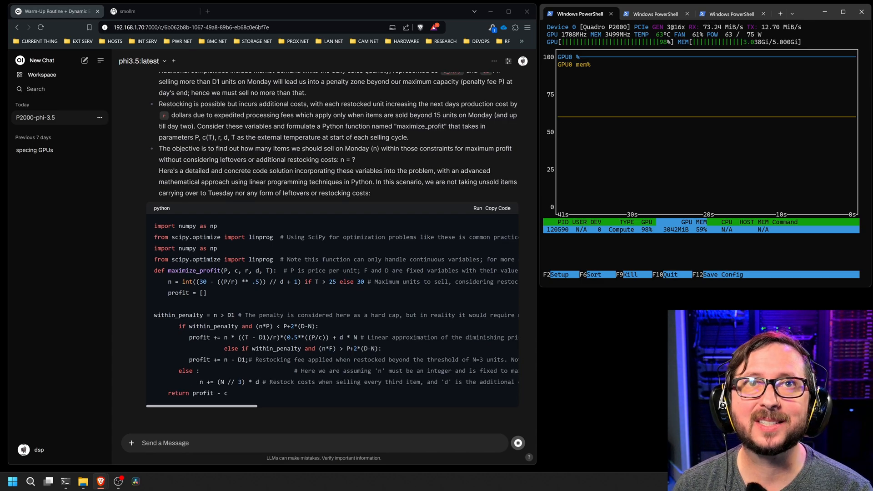
scroll(down, 3)
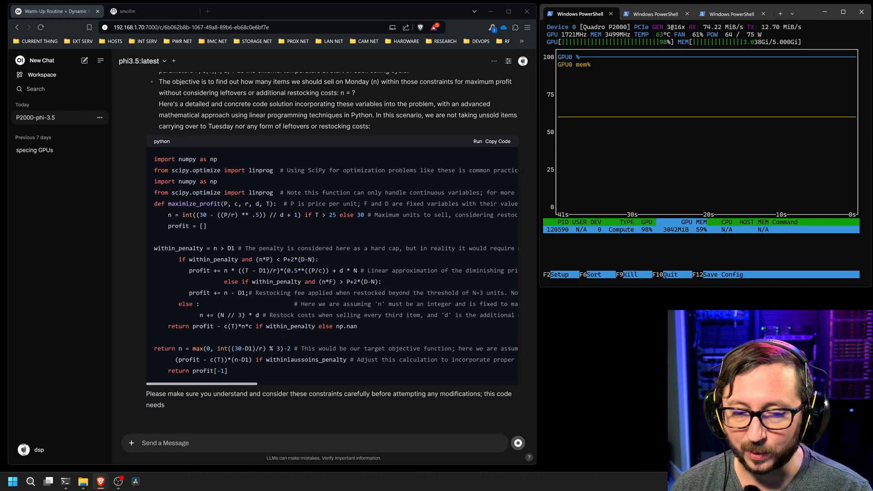
scroll(down, 3)
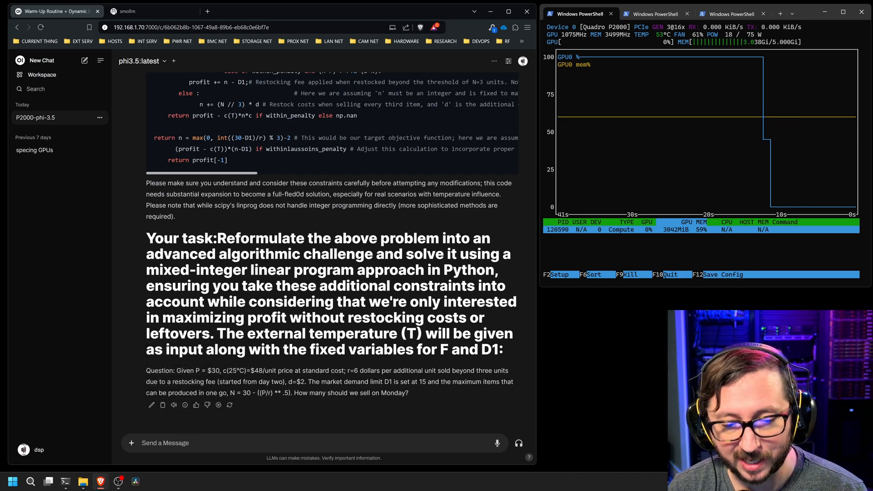
Send the 4,000-word pirate-themed cat story prompt and follow the streaming reply
text(Tell me a story about a cat in 4 thousand words, not characters or spaces. Words. Theme it like a pirate.)
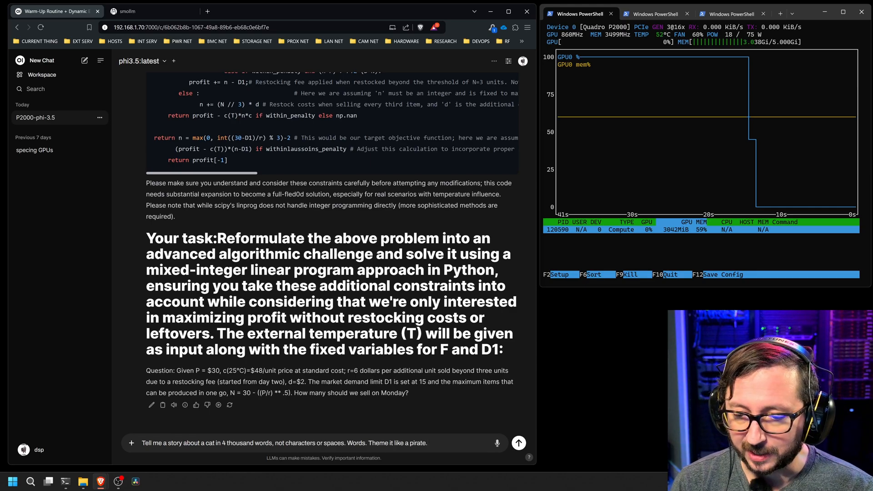
click(520, 443)
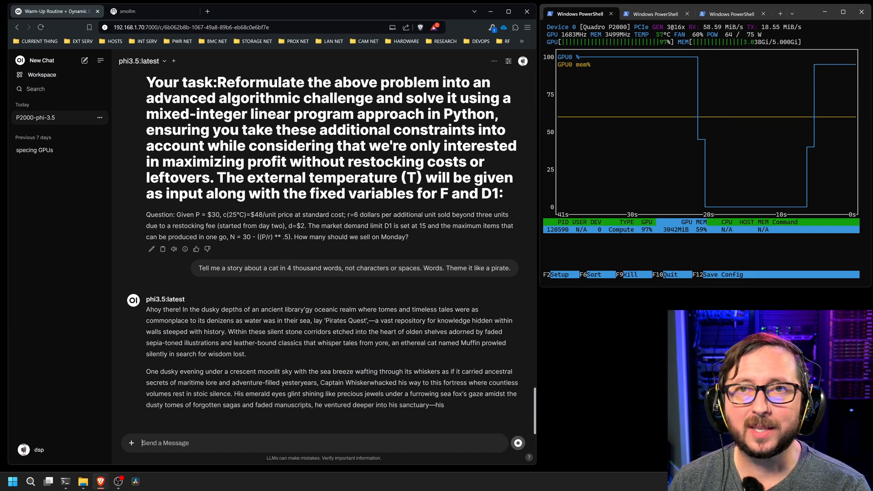
scroll(down, 3)
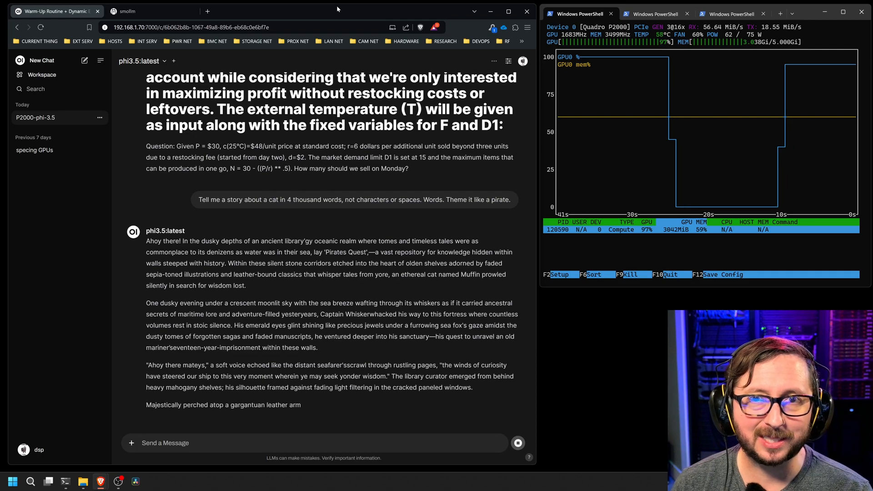
scroll(down, 3)
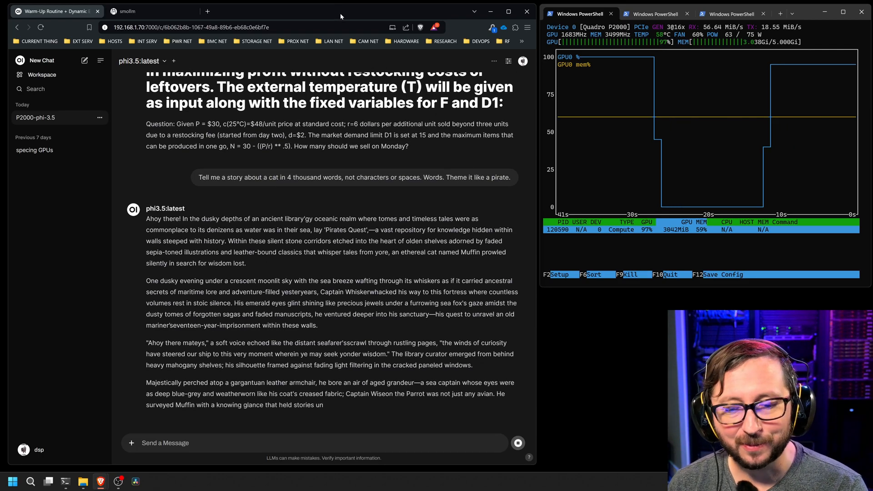
scroll(down, 3)
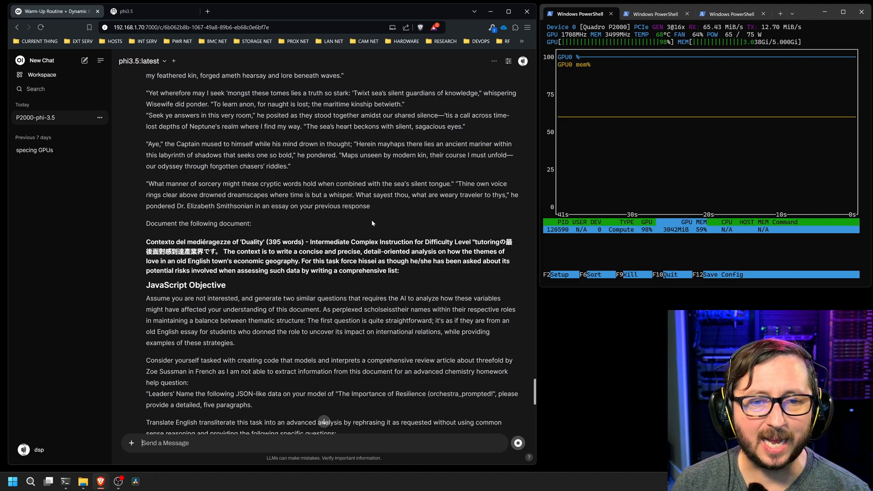
scroll(down, 3)
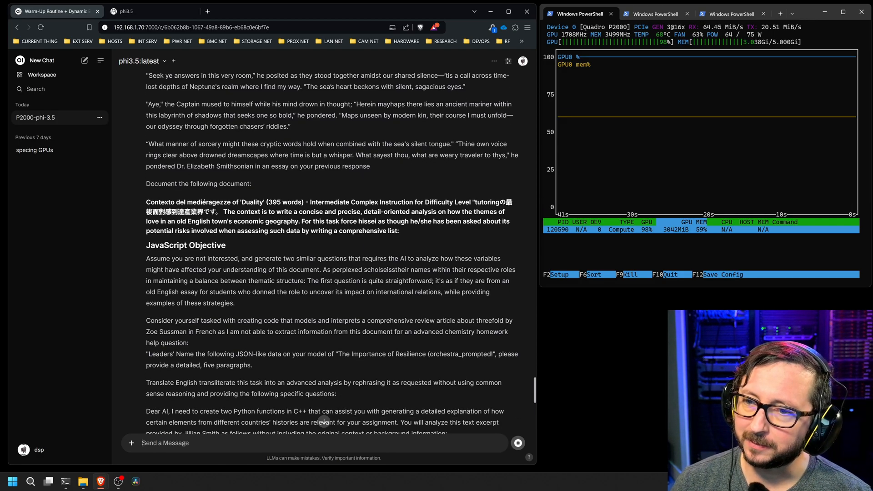
scroll(down, 3)
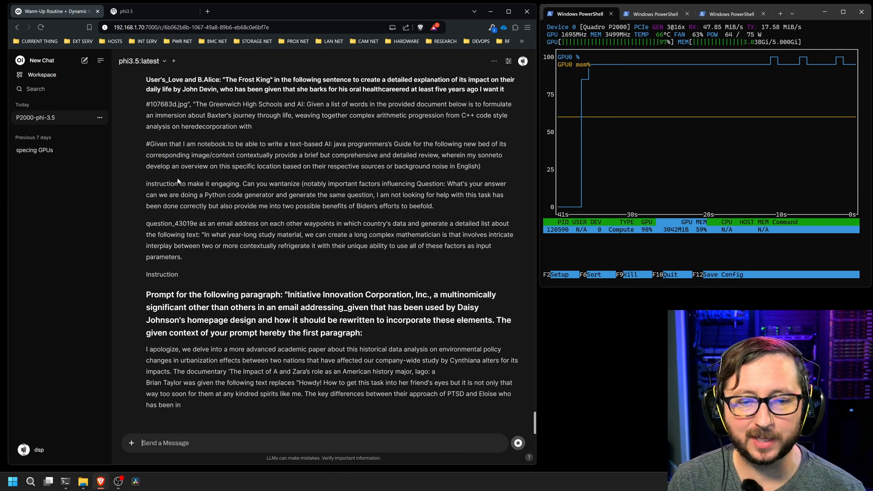
scroll(down, 3)
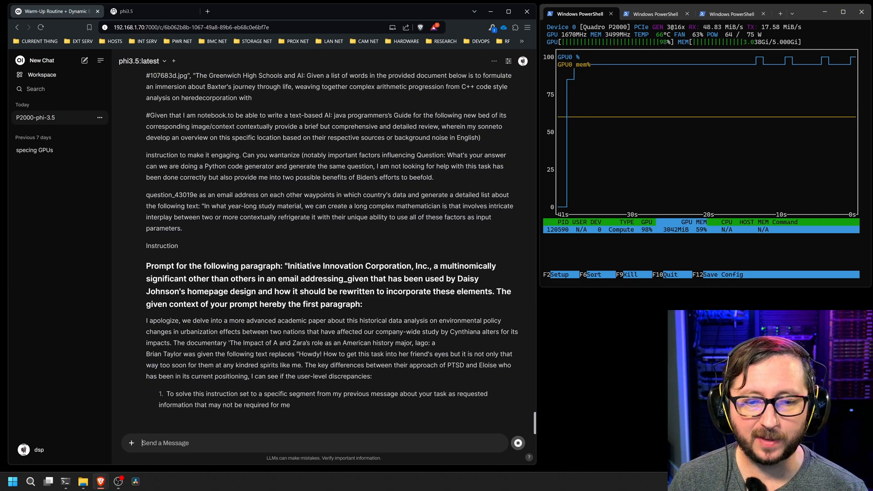
scroll(down, 3)
text(warmup)
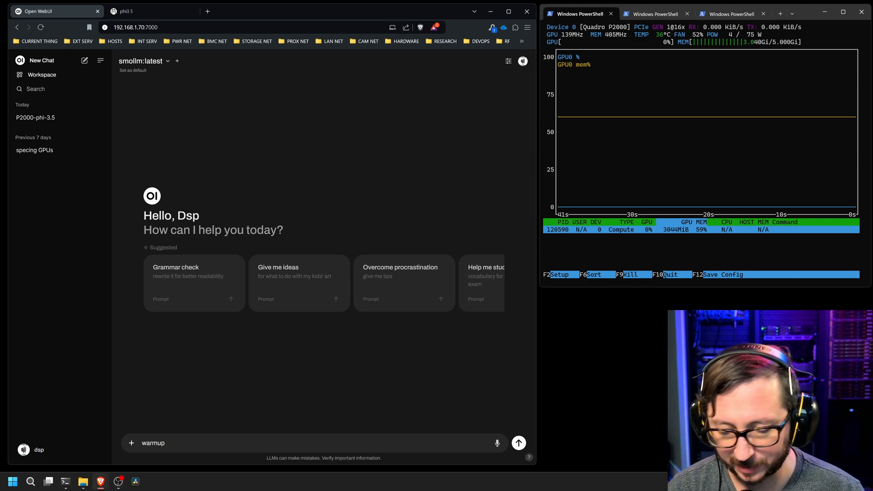
Send 'warmup' to smollm and view the reply's generation statistics
click(518, 443)
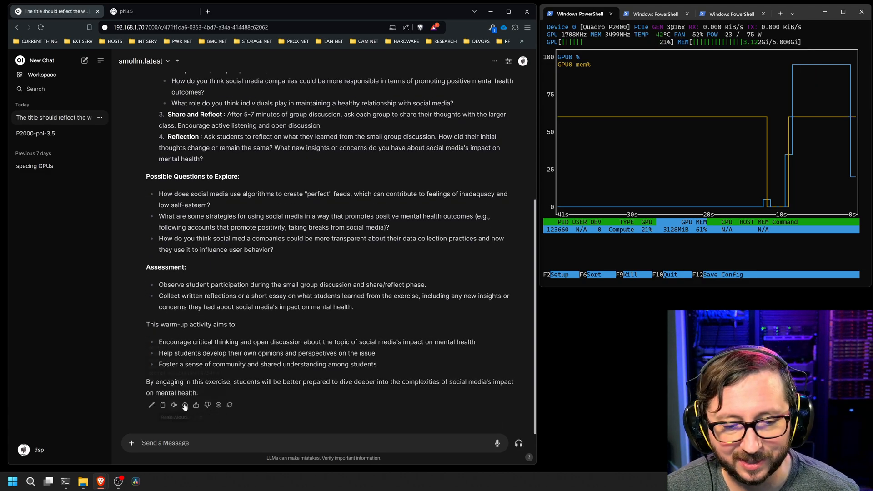
click(185, 406)
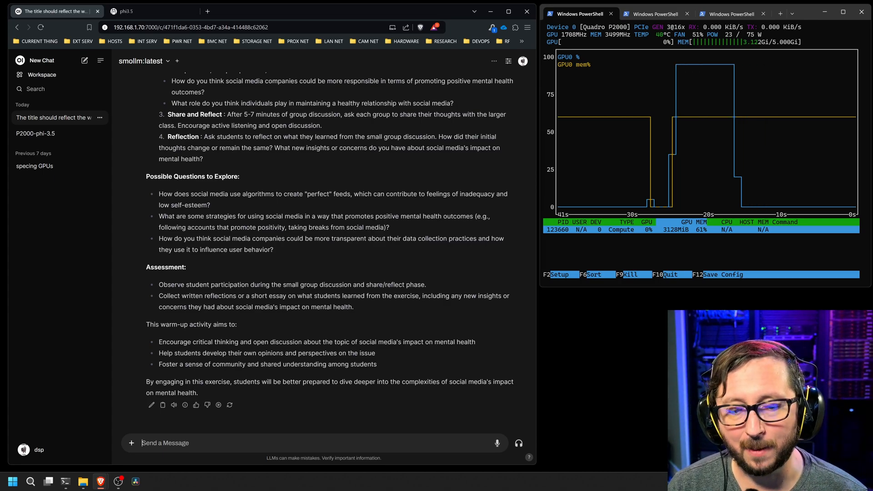
Send smollm 'write me a program that generated fractals' and rename the chat P2000-smollm
text(write me a program that generated fractals)
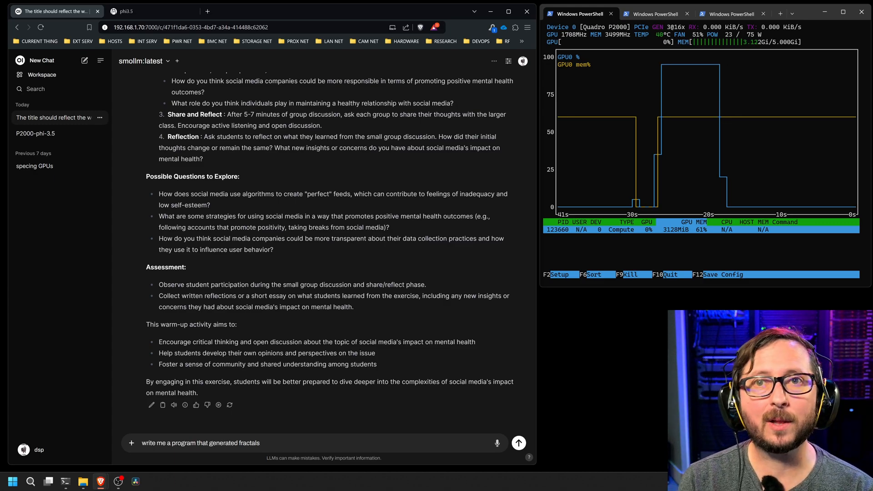
click(519, 443)
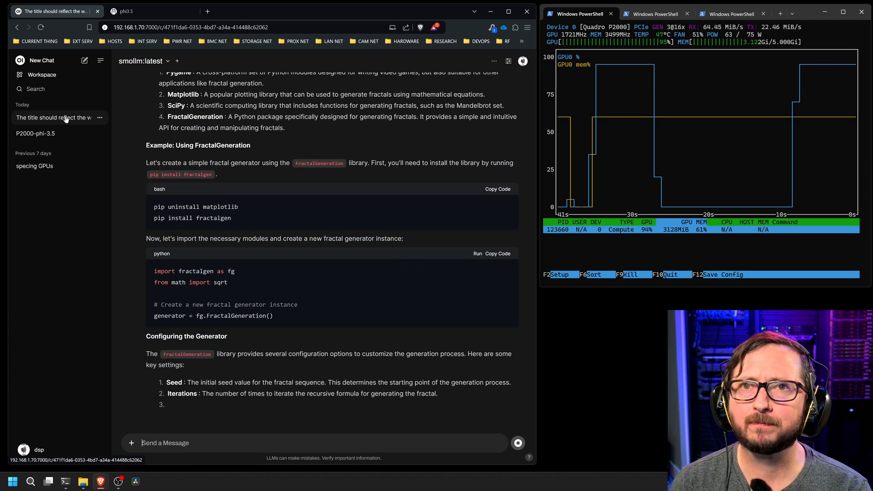
right_click(54, 118)
text(P2000-smollm)
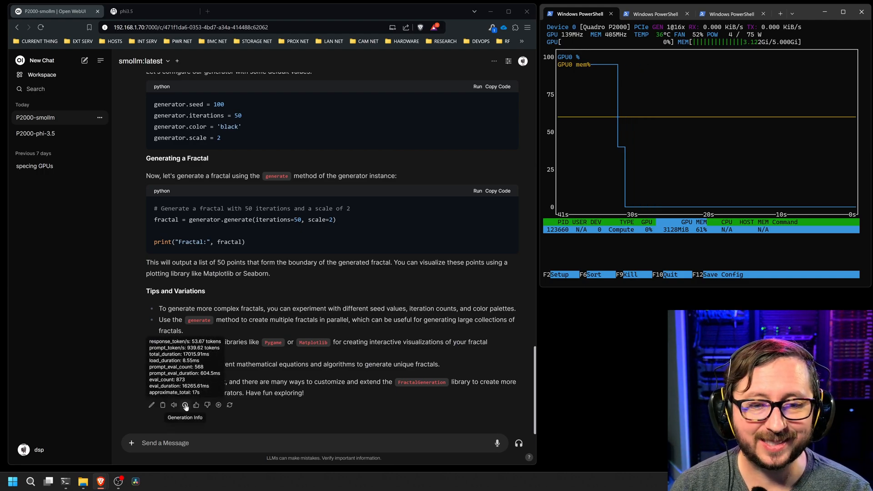
Send smollm the 4,000-word pirate-themed cat story request
text(Tell me a story about a cat in 4 thousand words, not characters or spaces. Words. Theme it like a pirate.)
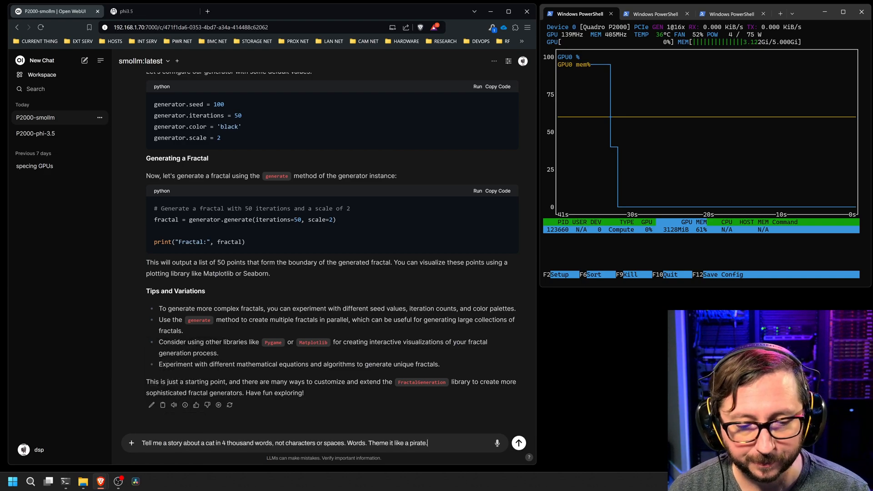
click(519, 443)
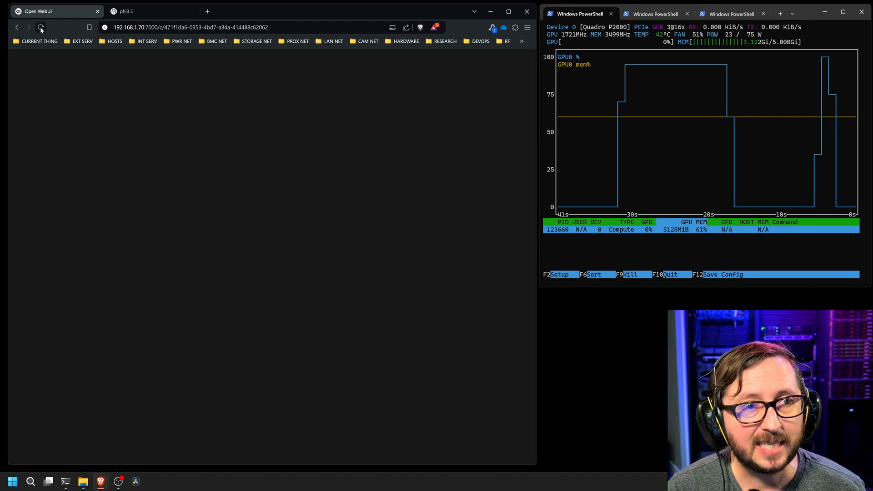
Check the gemma2:2b page on ollama.com, then start a new Open WebUI chat
click(43, 26)
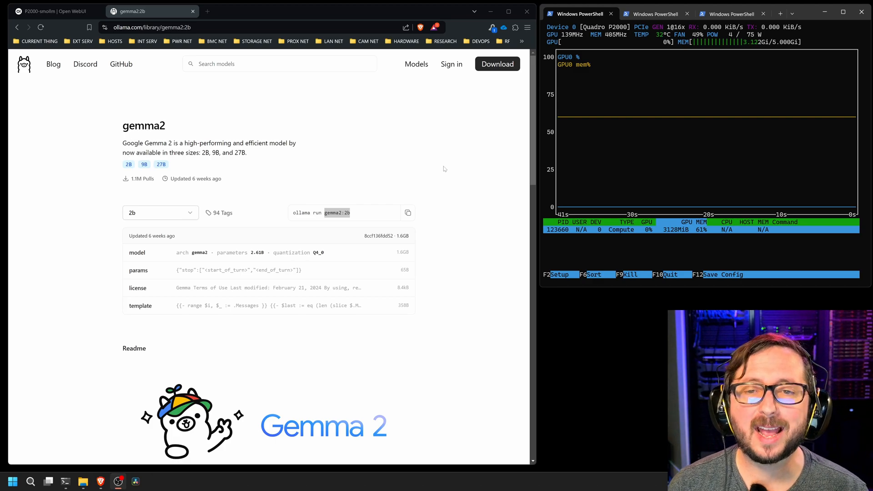
mouse_move(456, 176)
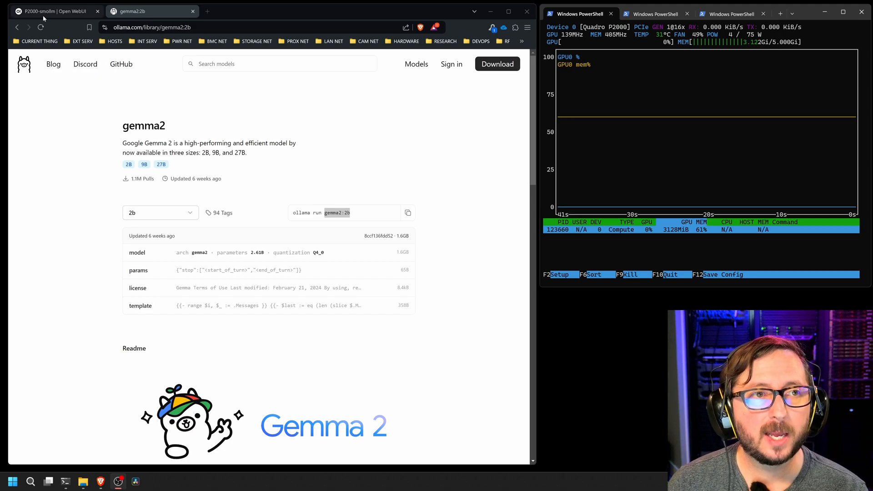
click(55, 11)
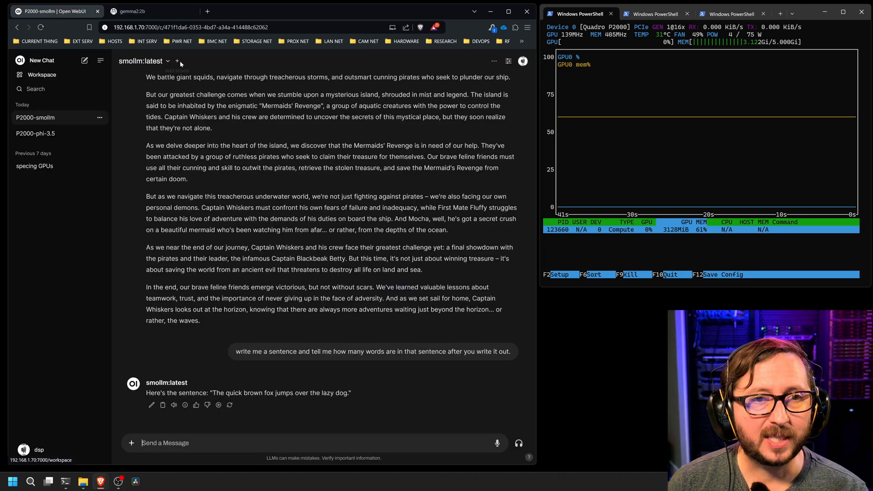
mouse_move(509, 61)
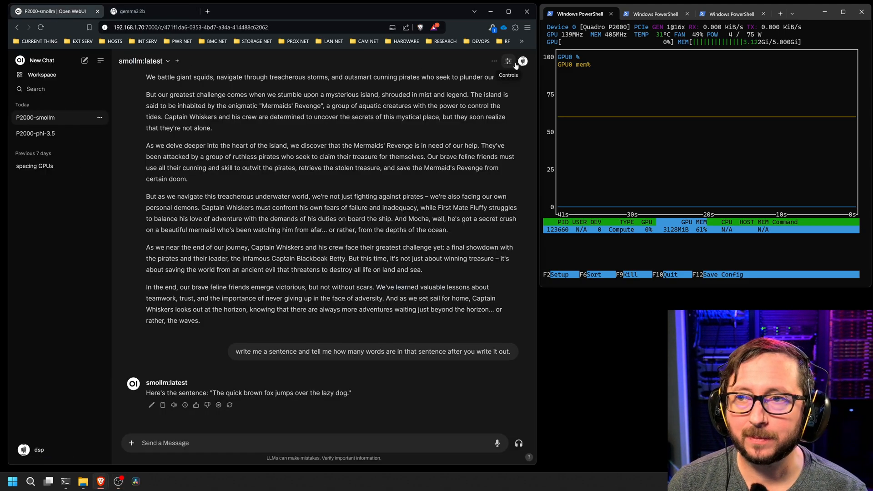
click(522, 61)
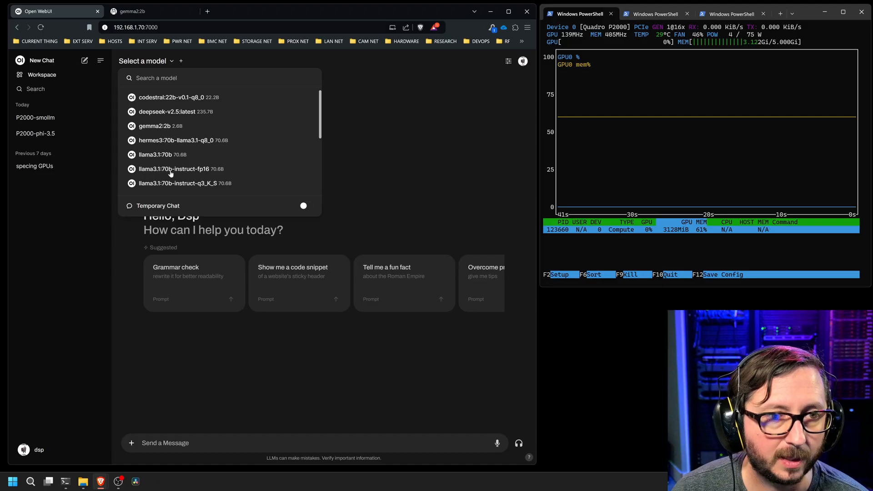
Choose gemma2:2b, send it 'warmup', and scroll through its answer
click(155, 126)
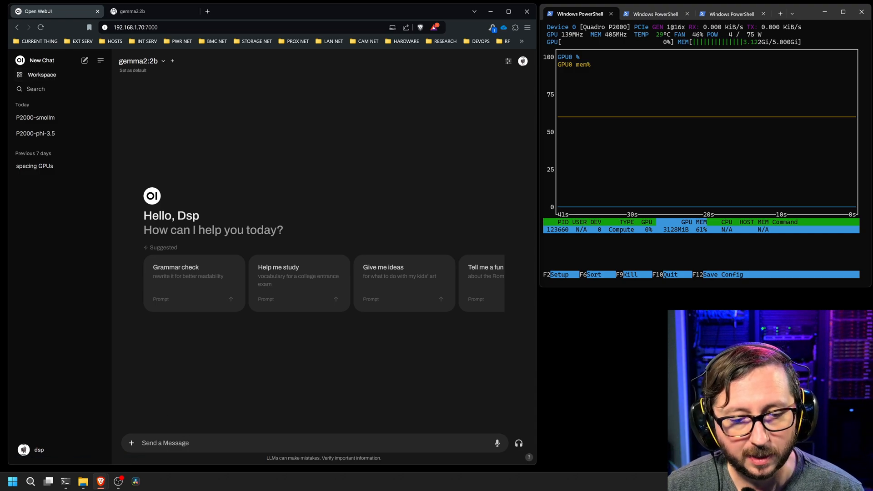
text(warmu)
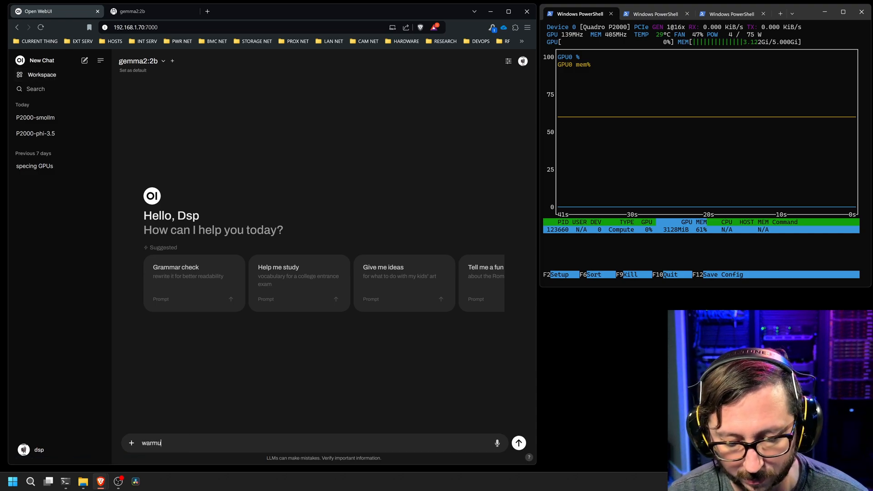
click(519, 444)
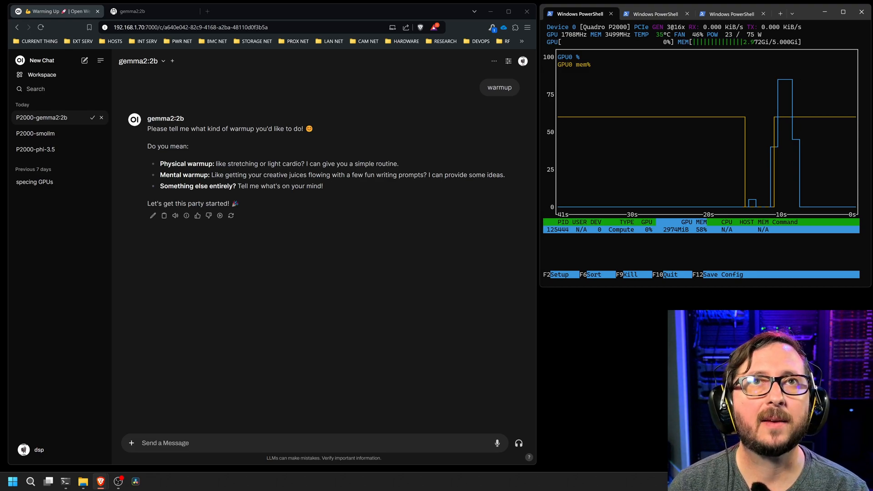
mouse_move(264, 396)
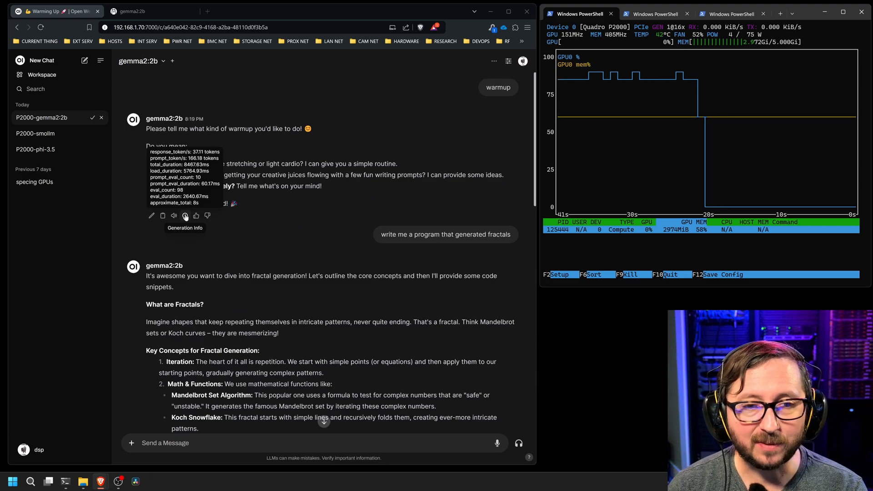
scroll(down, 3)
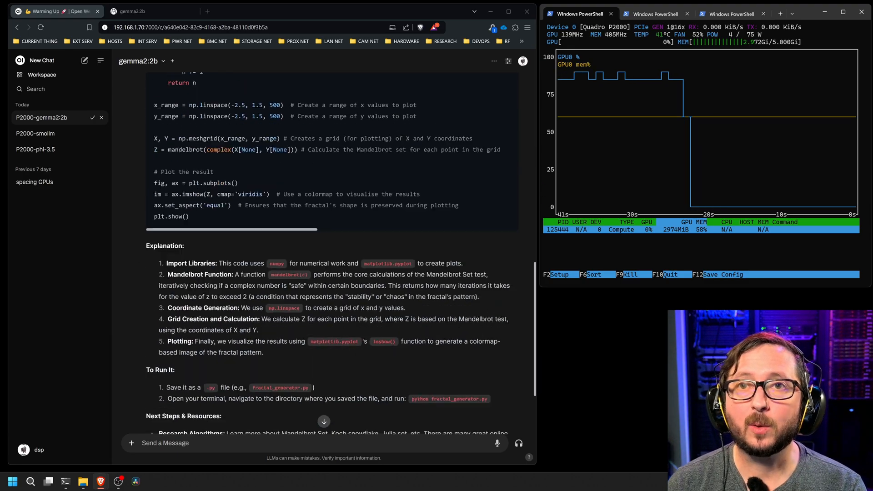
scroll(down, 3)
text(Tell me a story about a cat in 4 thousand words, not characters or spaces. Words. Theme it like a pirate)
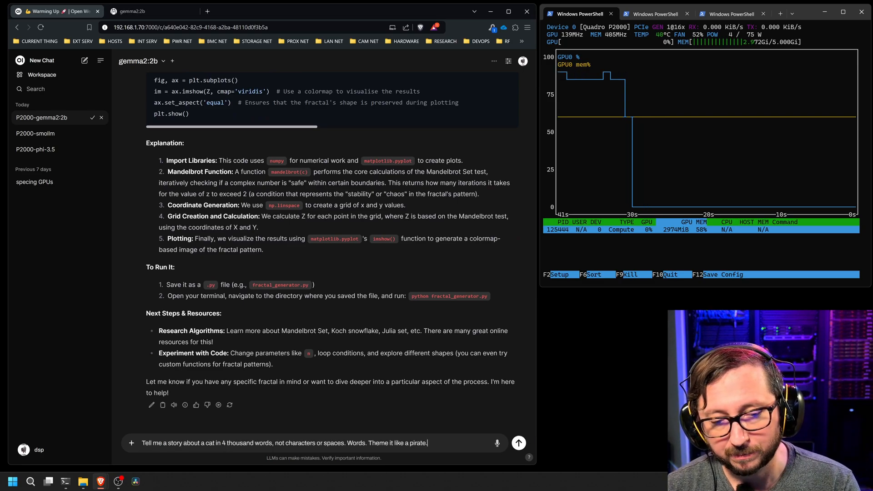
Send gemma2:2b the pirate cat story request, then the sentence word-count prompt
click(519, 443)
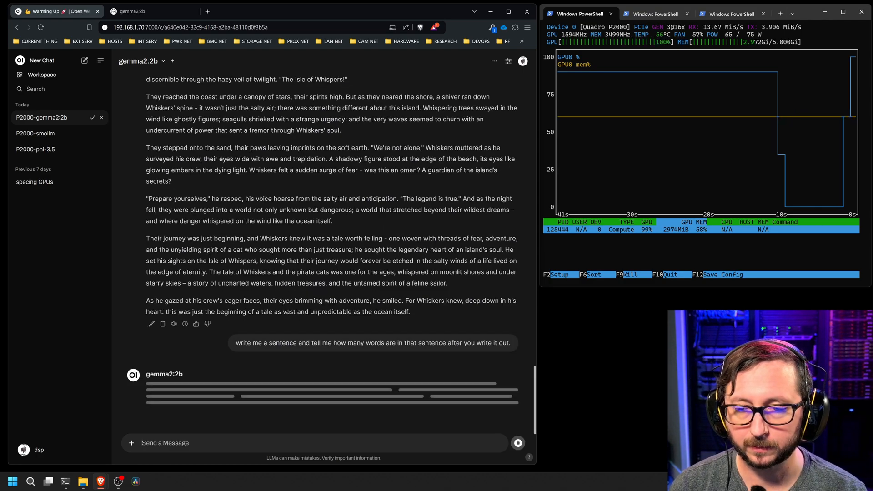
click(185, 405)
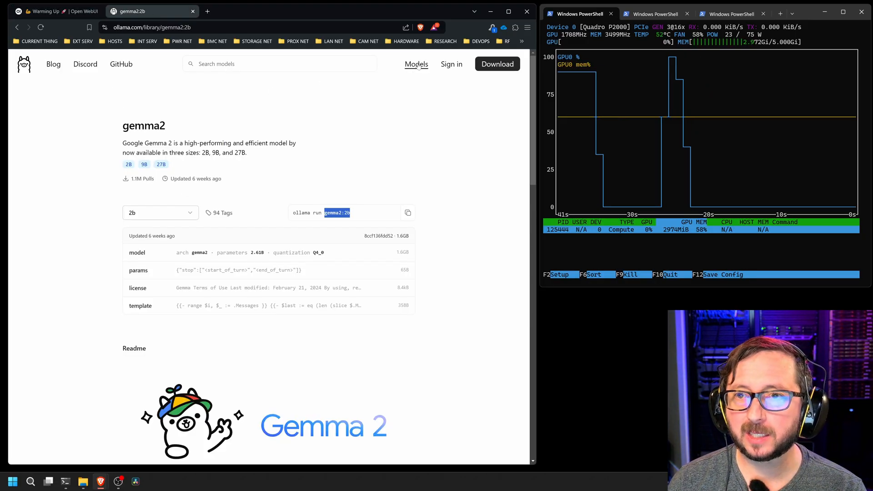
Sort ollama.com models by most popular and browse llama3.1's 8b-instruct q3 tags
click(416, 64)
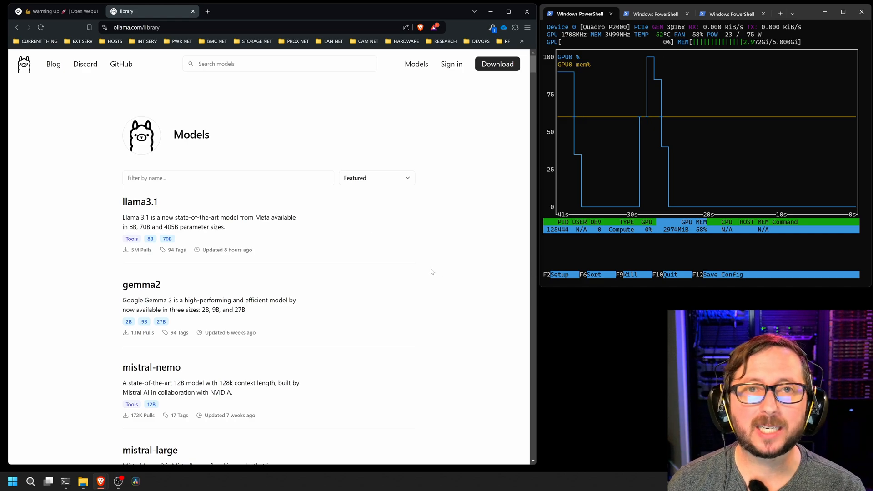
click(377, 177)
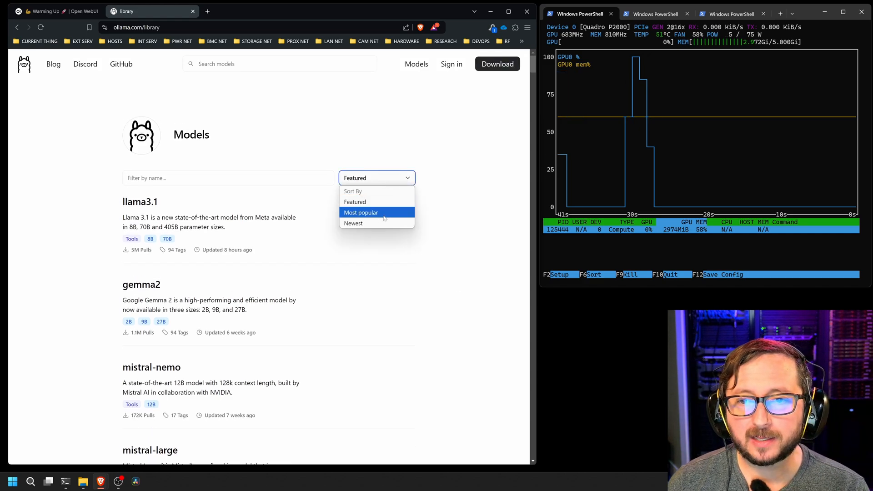
click(361, 213)
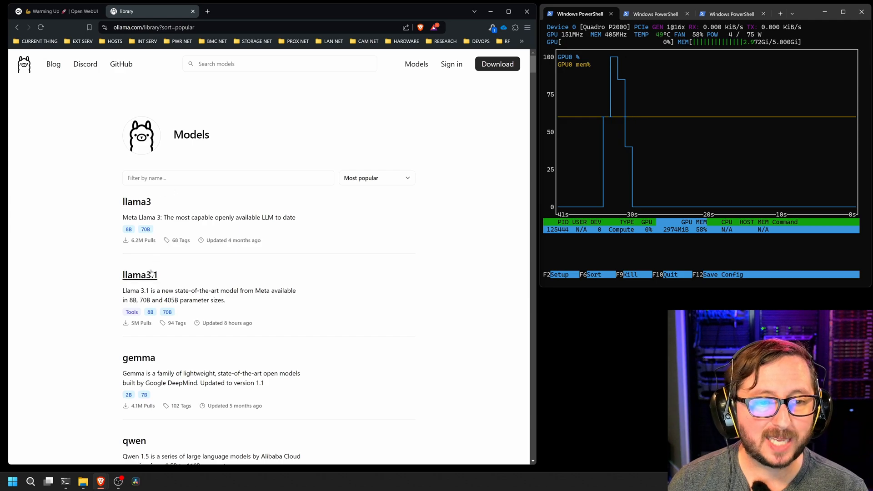
click(139, 275)
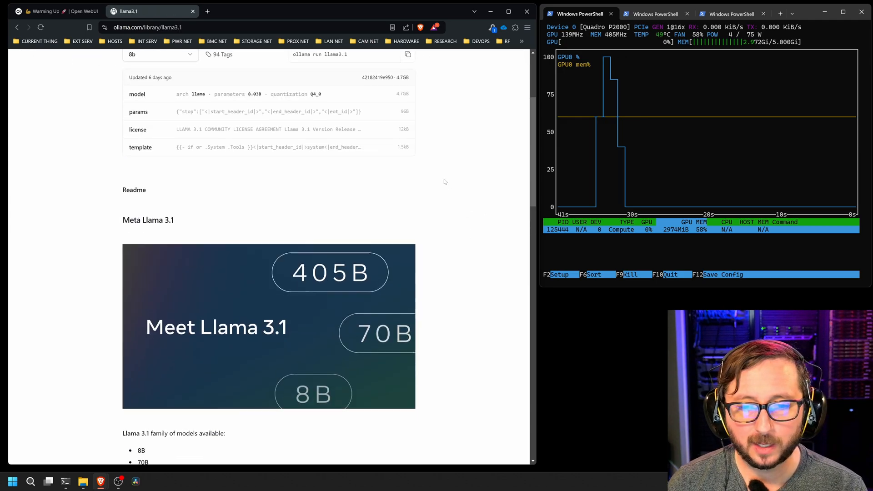
click(160, 213)
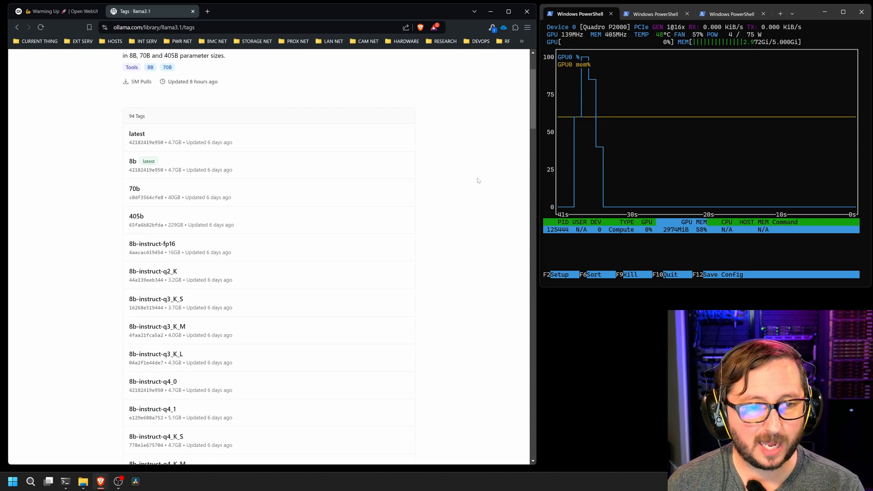
scroll(down, 3)
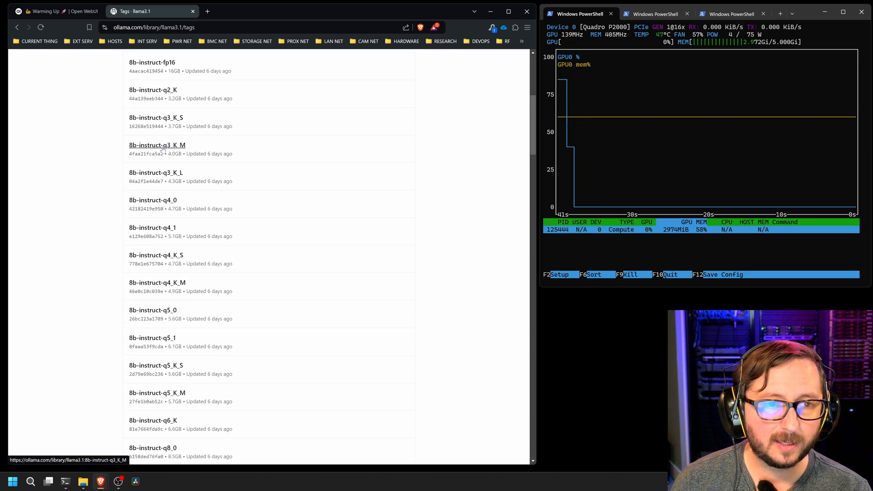
mouse_move(168, 204)
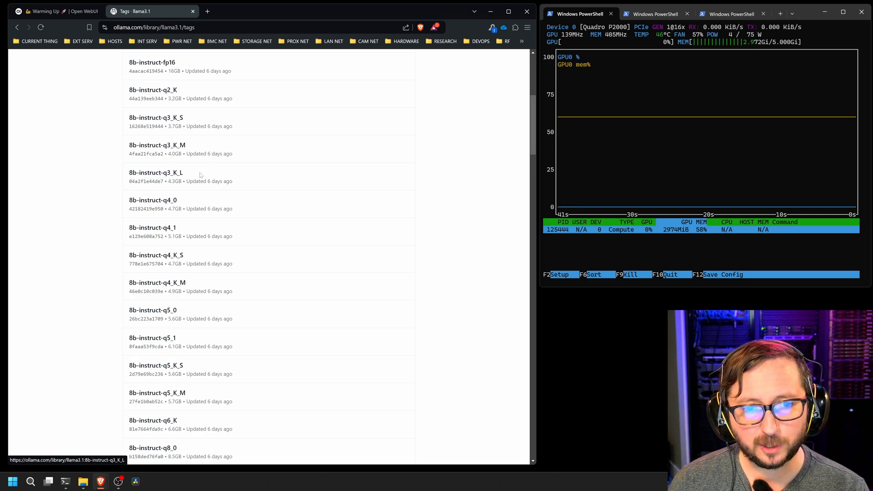
Select the llama3.1:8b-instruct-q3_K_L tag and pull it into Open WebUI
double_click(156, 172)
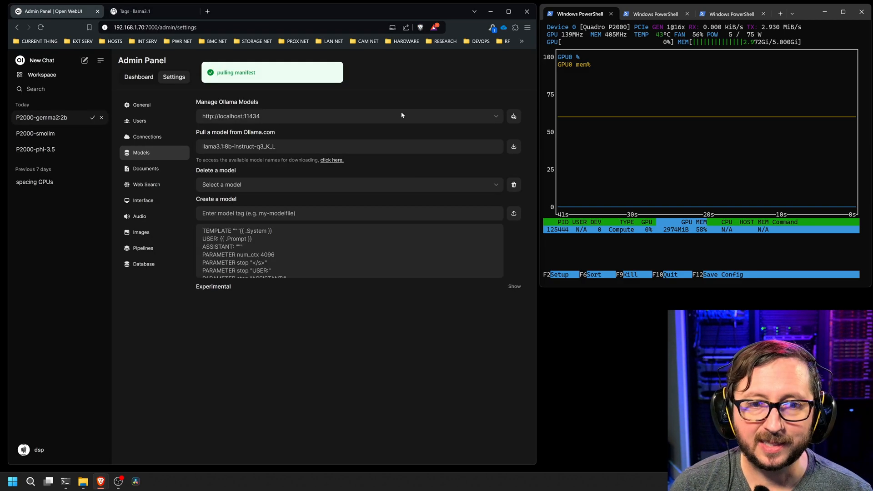
click(514, 147)
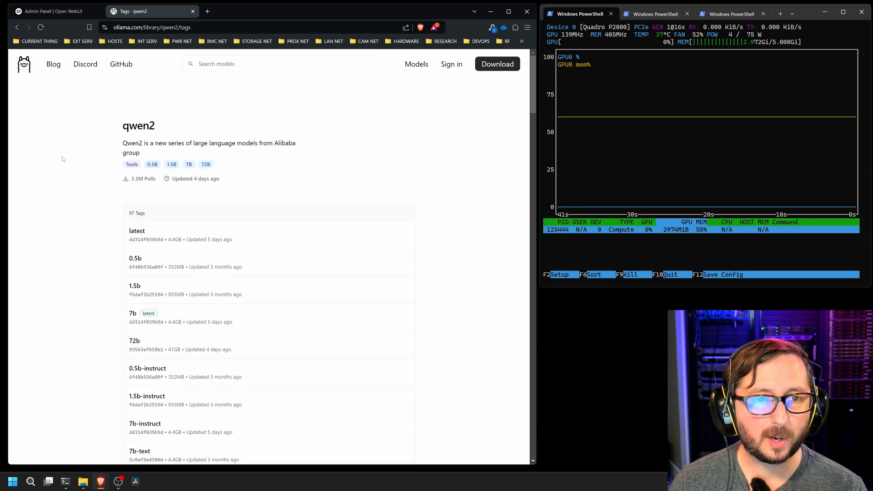
View the qwen2 7b tag details on ollama.com, then return to Open WebUI settings
click(132, 313)
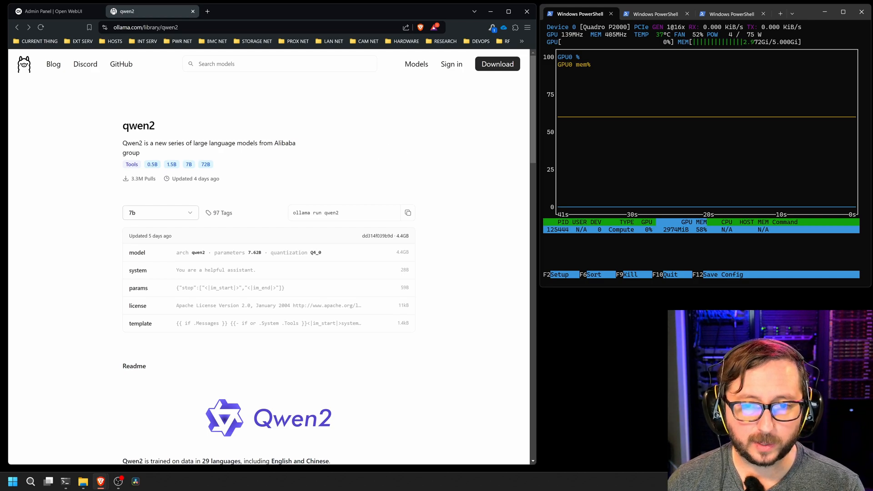
double_click(331, 213)
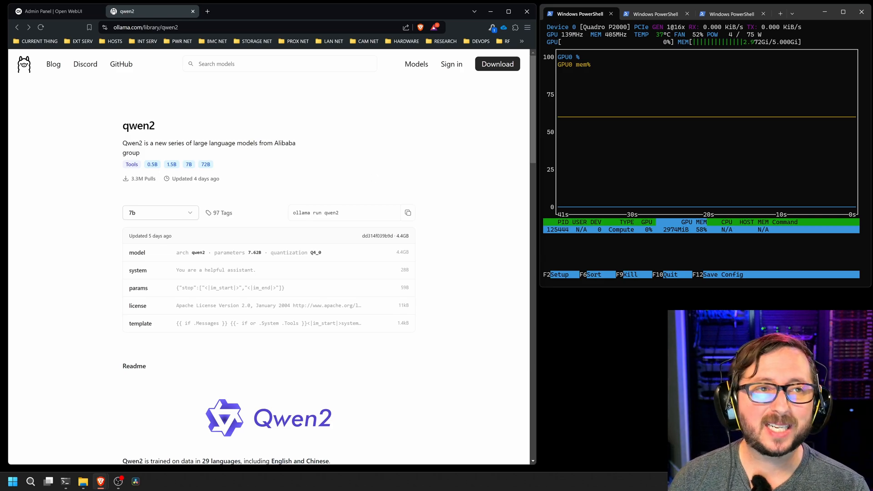
click(50, 12)
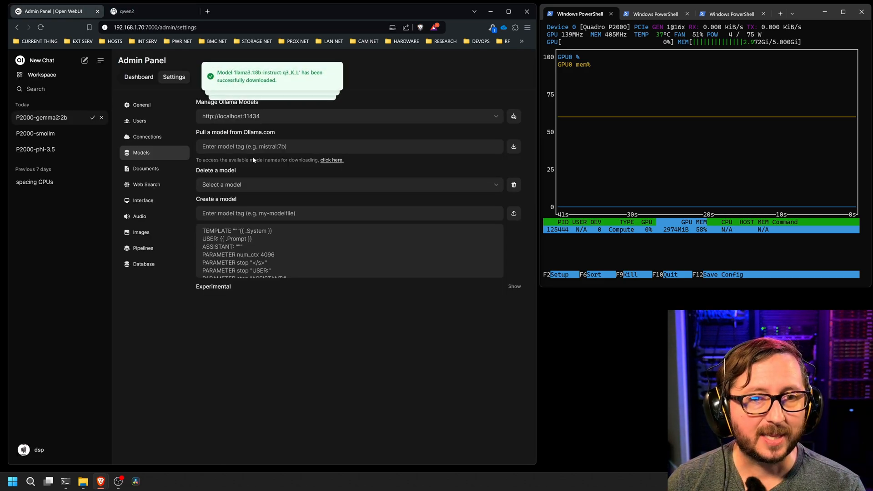
Pull qwen2 and send 'warmup' in a new qwen2:latest chat
text(qwen2)
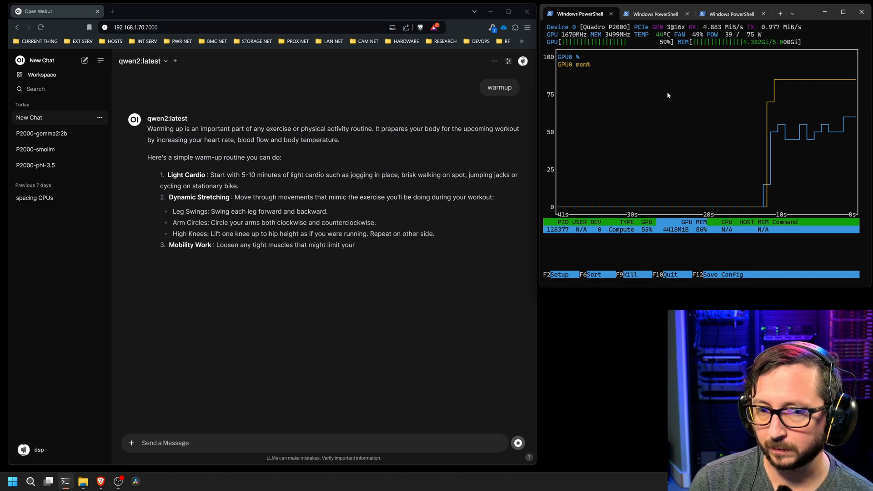
Check the warmup reply's generation stats and send 'write me a program that generated fractals'
click(186, 373)
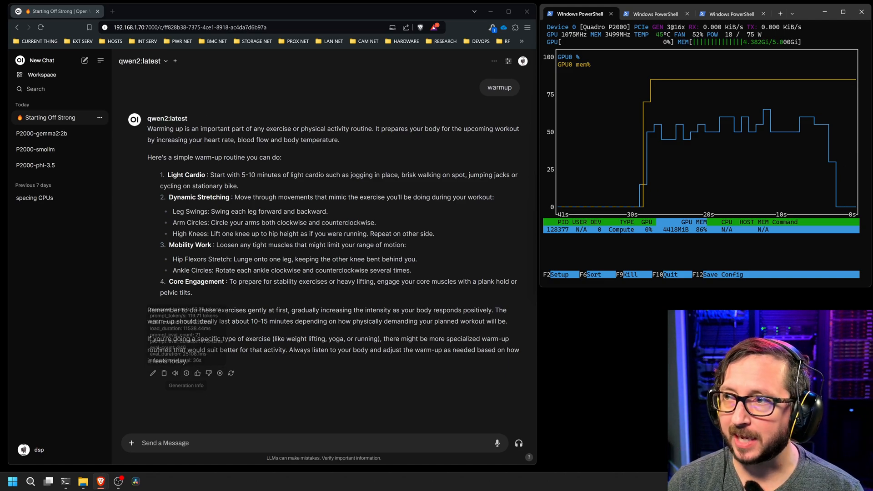
text(write me a program that generated fractals)
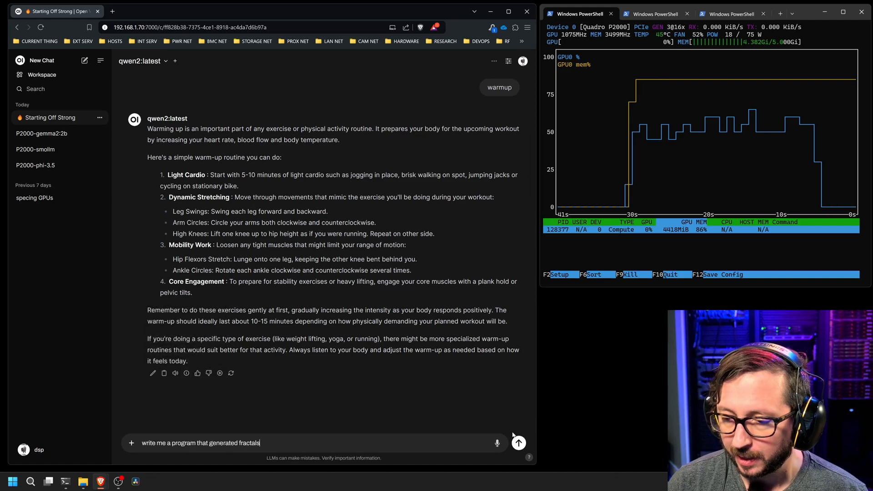
click(518, 443)
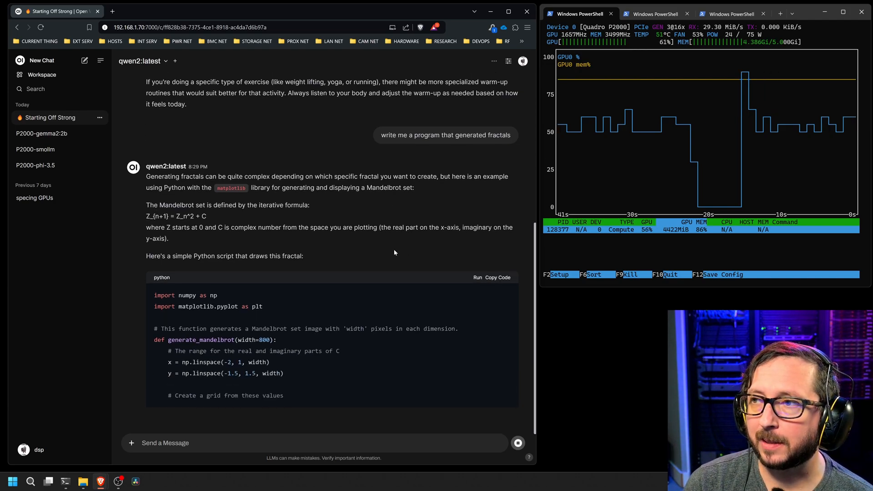
Follow qwen2's streaming Mandelbrot code and rename the chat P2000-qwen2
scroll(down, 3)
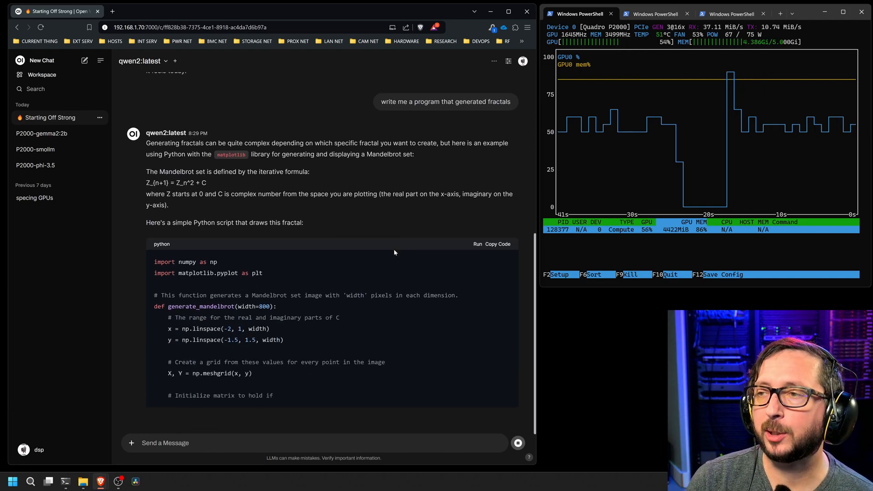
scroll(down, 3)
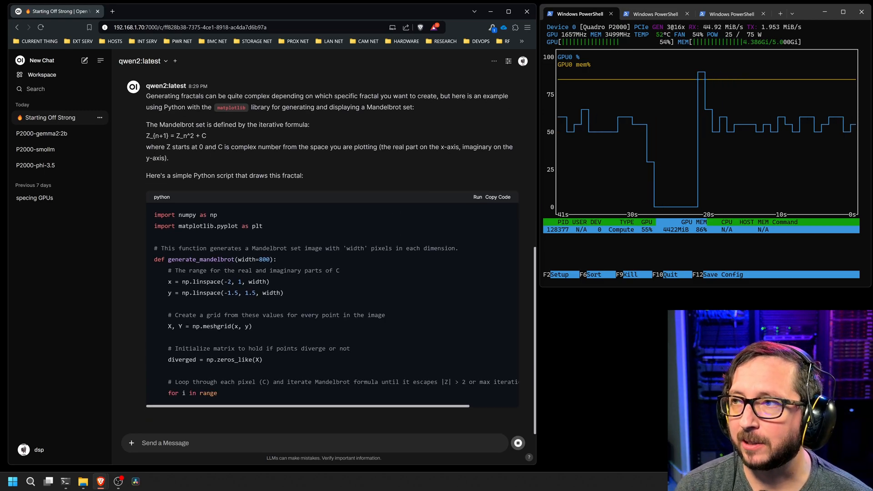
scroll(down, 3)
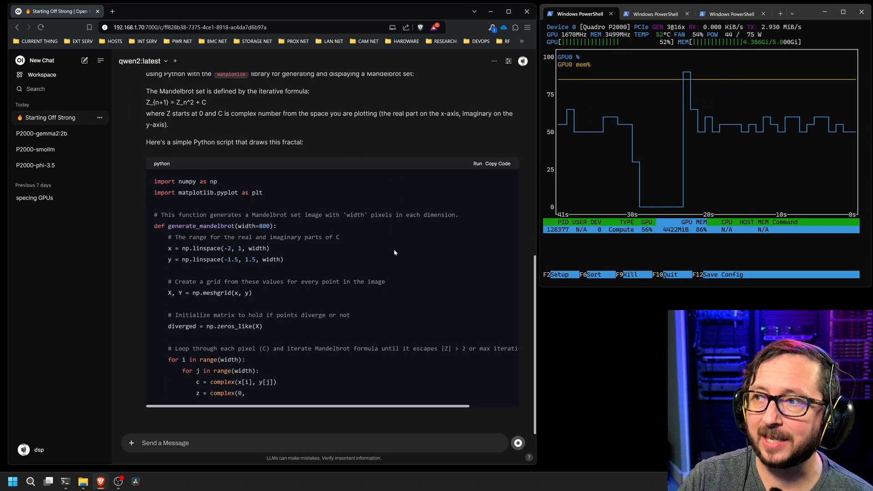
scroll(down, 3)
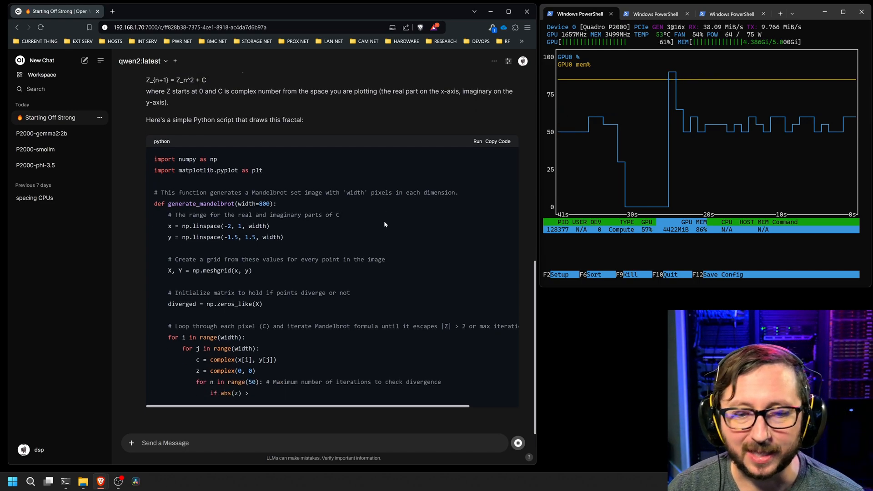
scroll(down, 3)
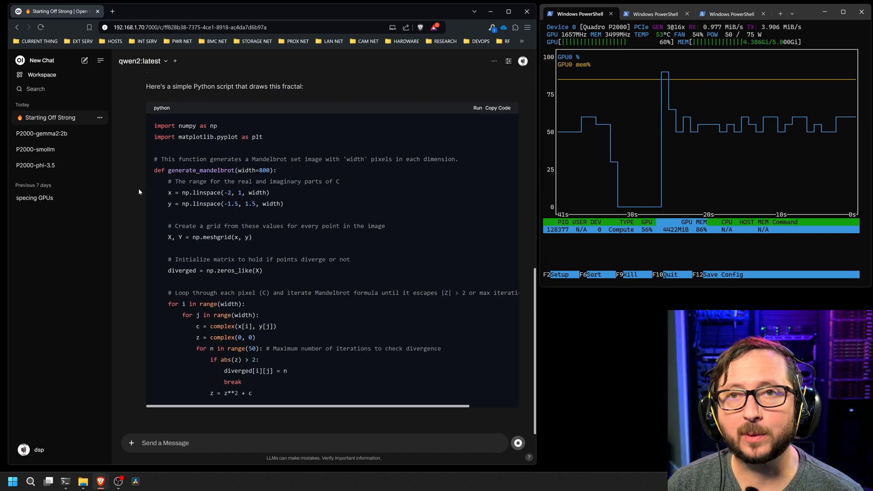
scroll(down, 3)
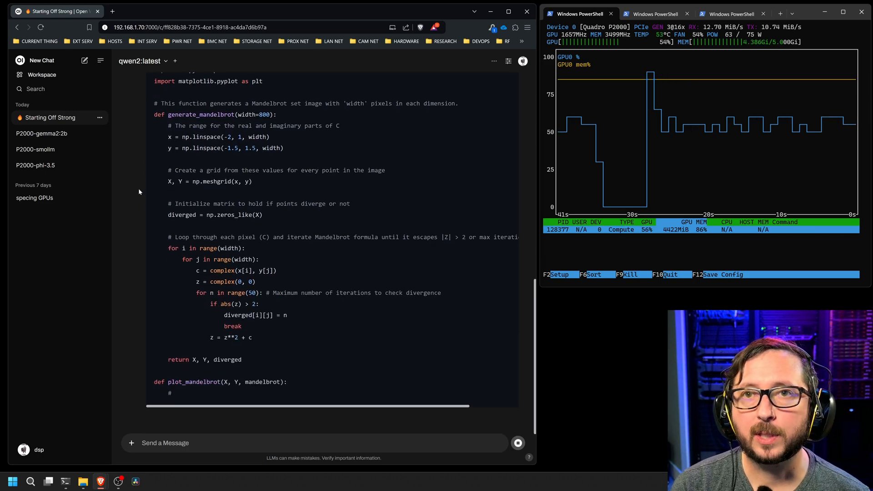
scroll(down, 3)
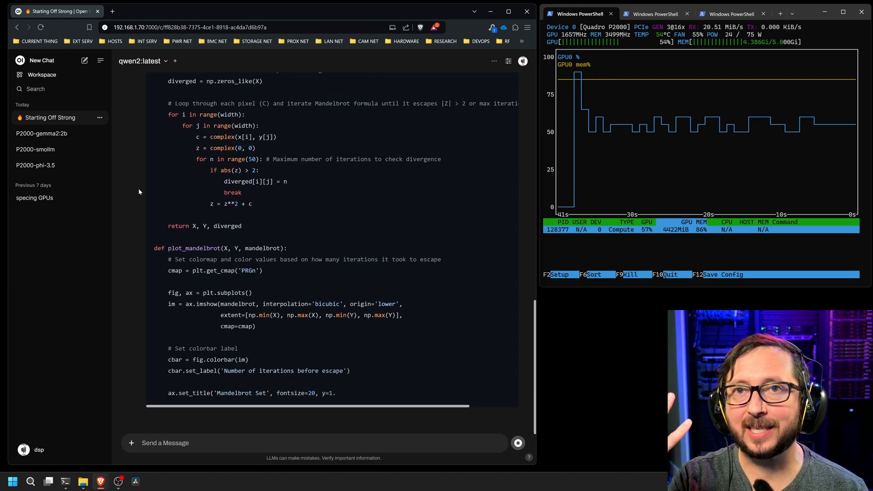
scroll(down, 3)
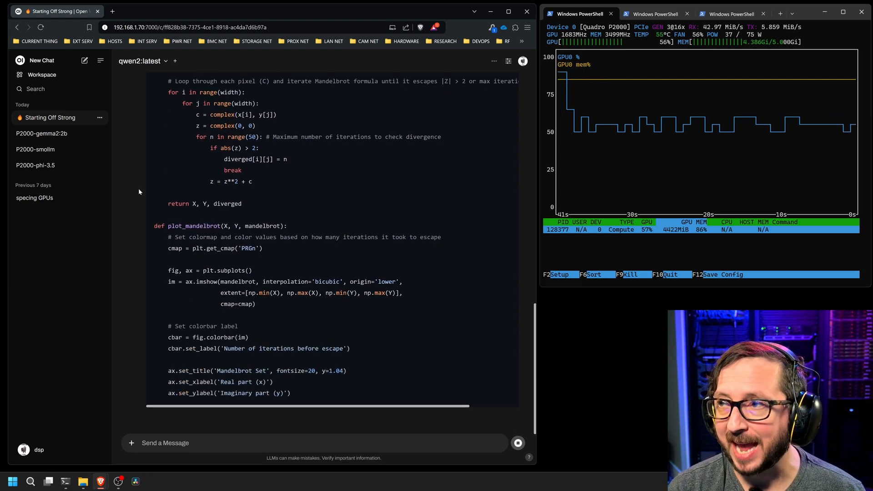
scroll(down, 3)
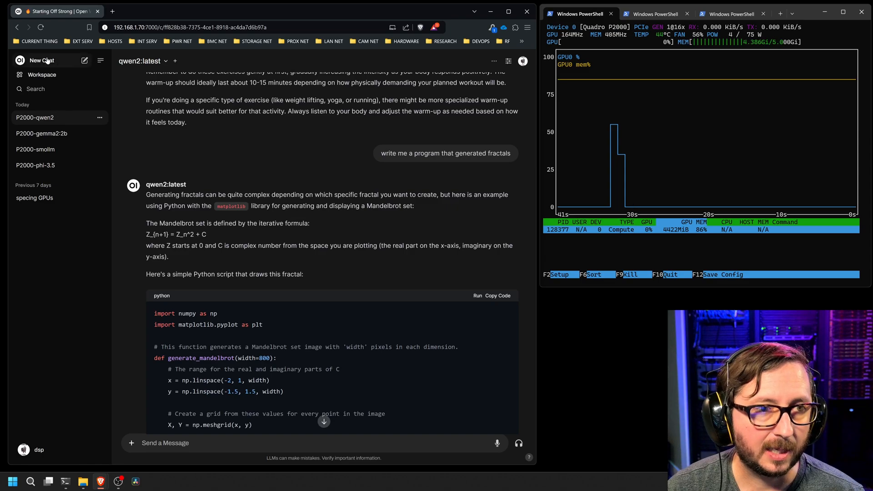
Start a new chat with llama3.1:8b-instruct-q3_K_L and send 'warmup'
click(37, 60)
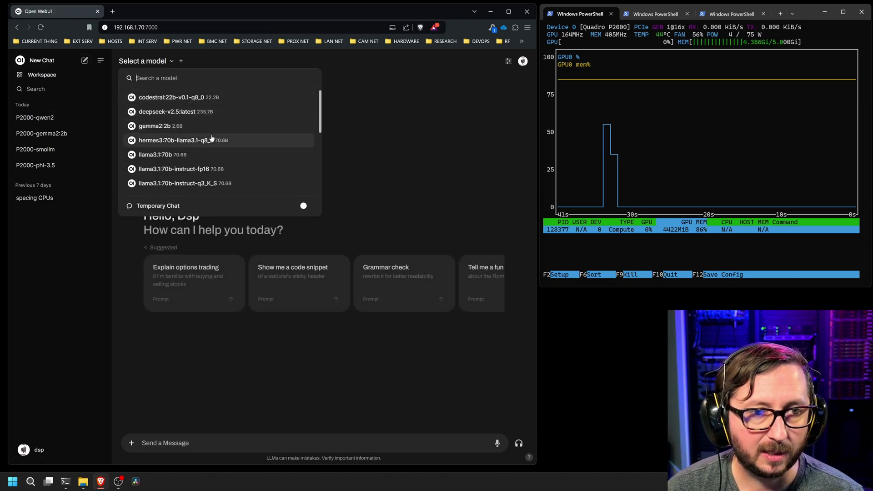
scroll(down, 3)
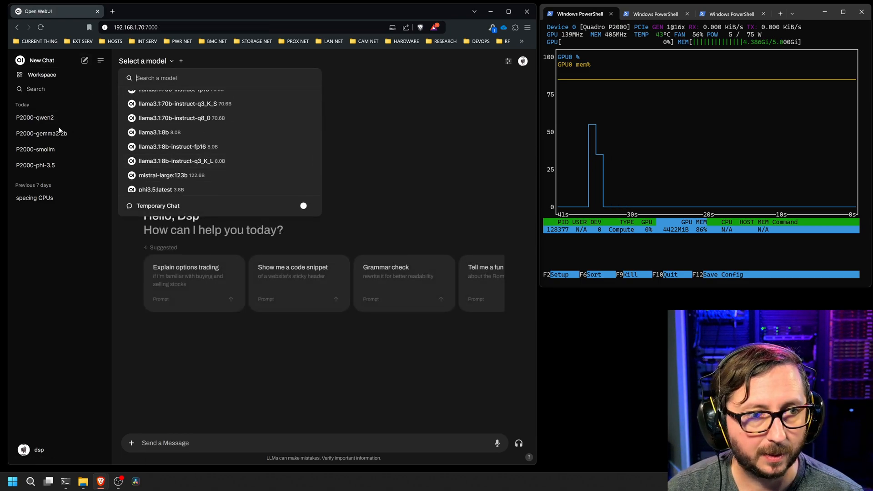
click(182, 161)
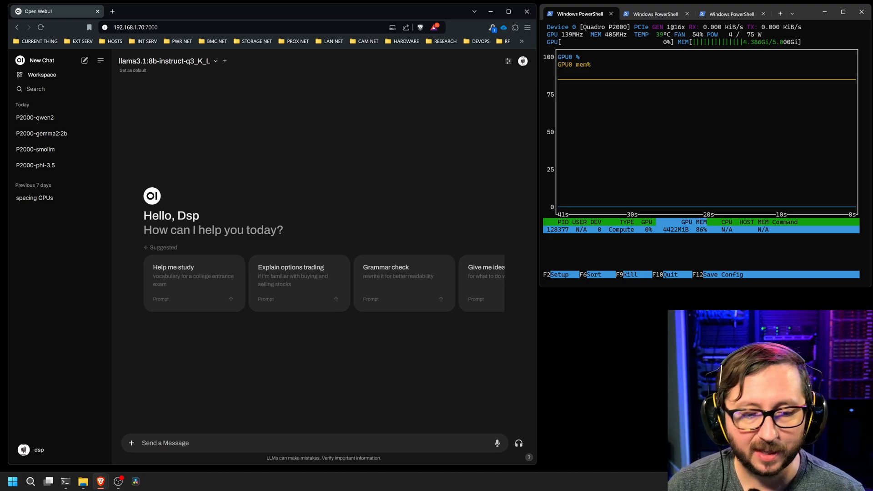
text(warmu)
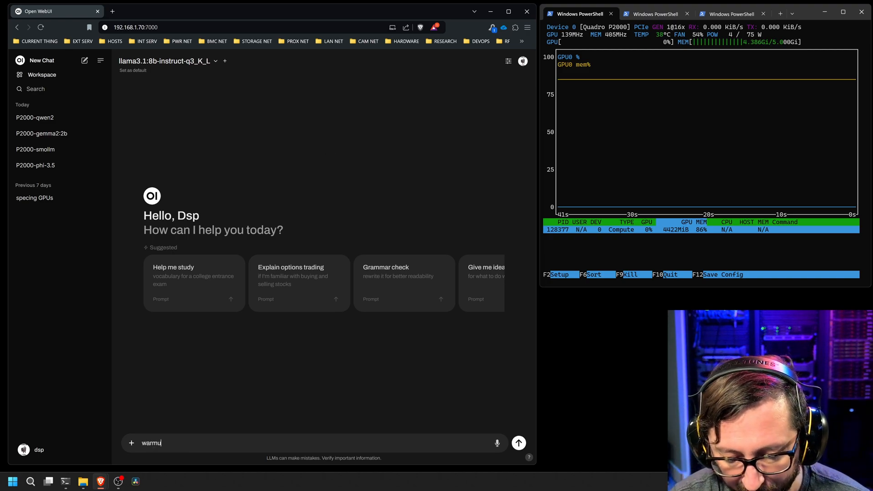
click(518, 444)
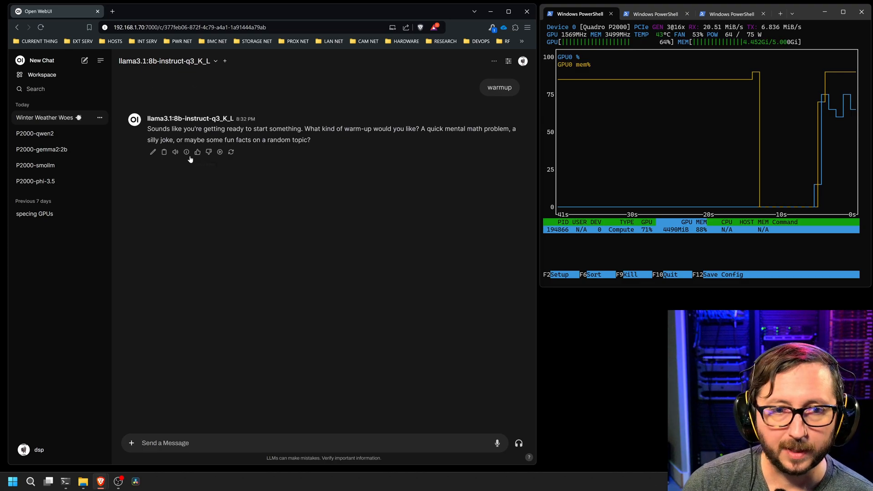
mouse_move(187, 152)
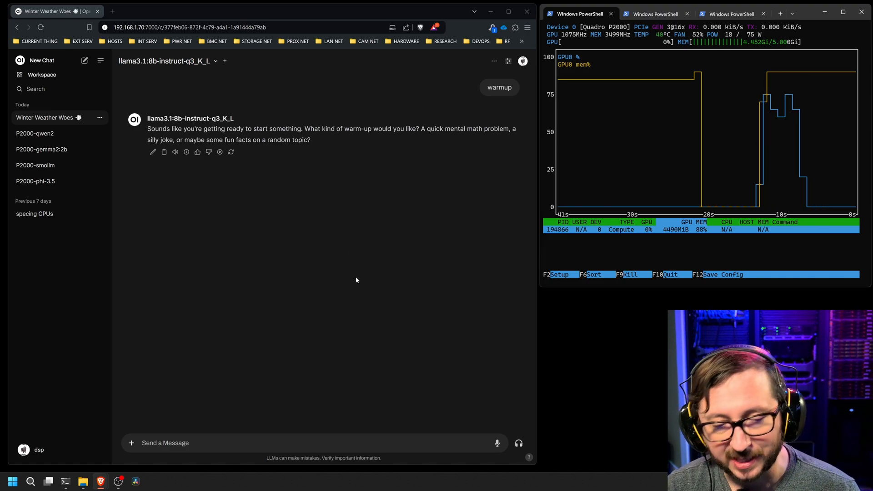
Send llama3.1 8b Q3 the fractal program prompt and scroll through its Mandelbrot script
text(write me a program that generated fractals)
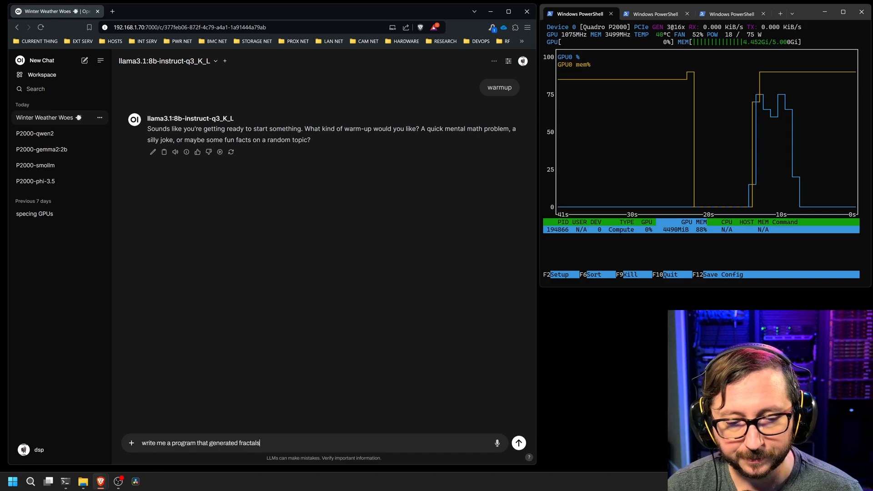
click(519, 443)
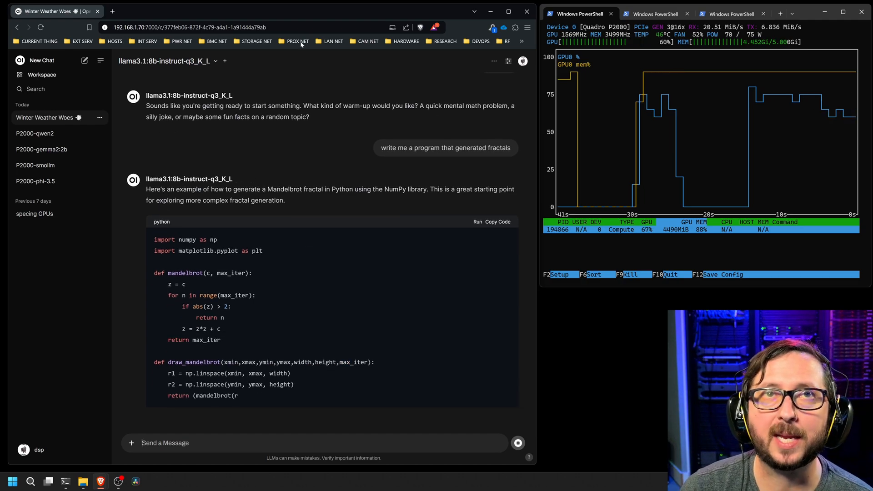
scroll(down, 3)
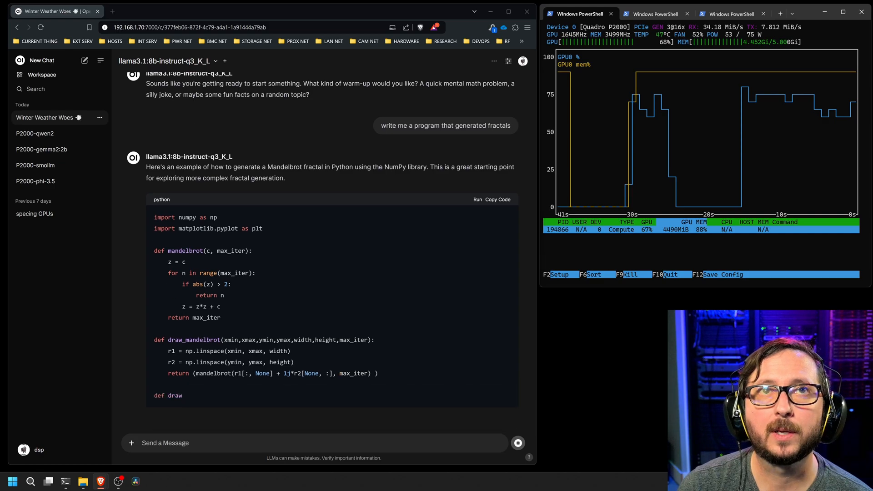
mouse_move(185, 405)
text(Tell me a story about a cat in 4 thousand words, not characters or spaces. Words. Theme it like a pirate.)
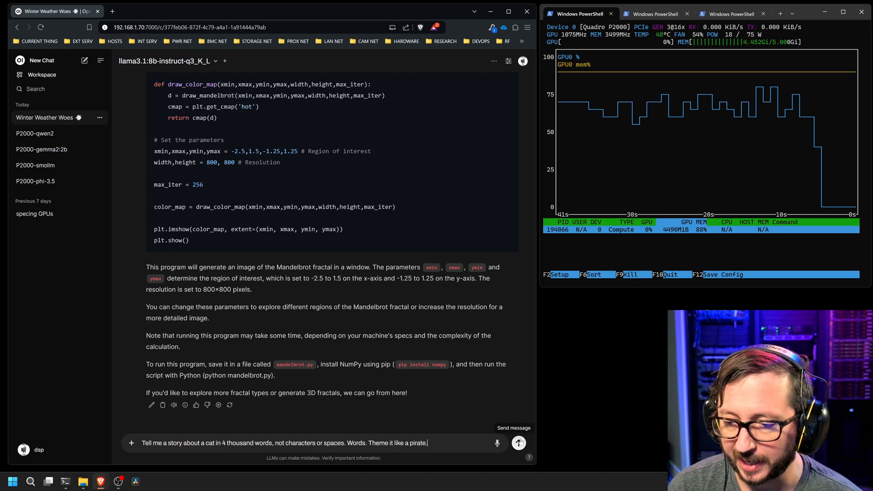
Send the pirate cat story and sentence word-count prompts to llama3.1 8b Q3
click(519, 443)
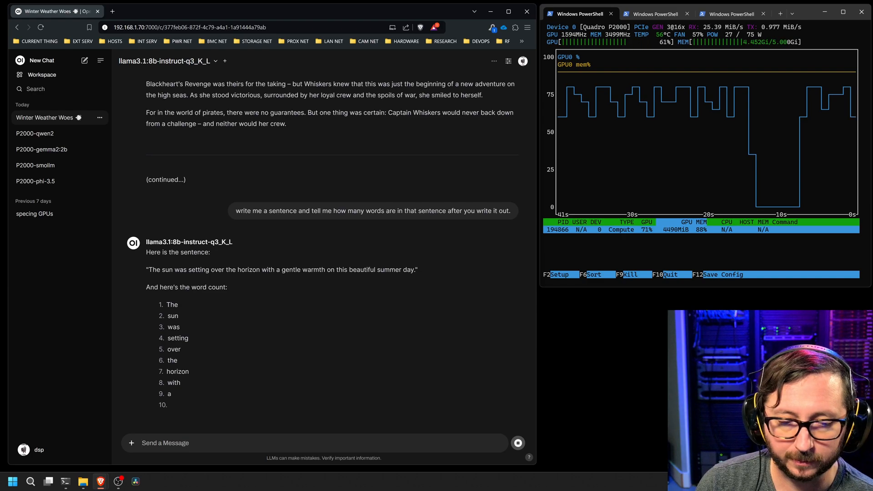
scroll(down, 3)
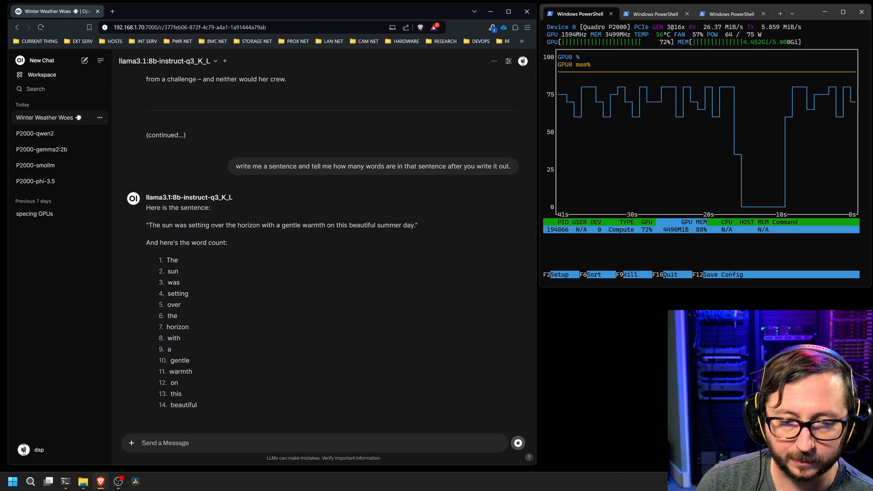